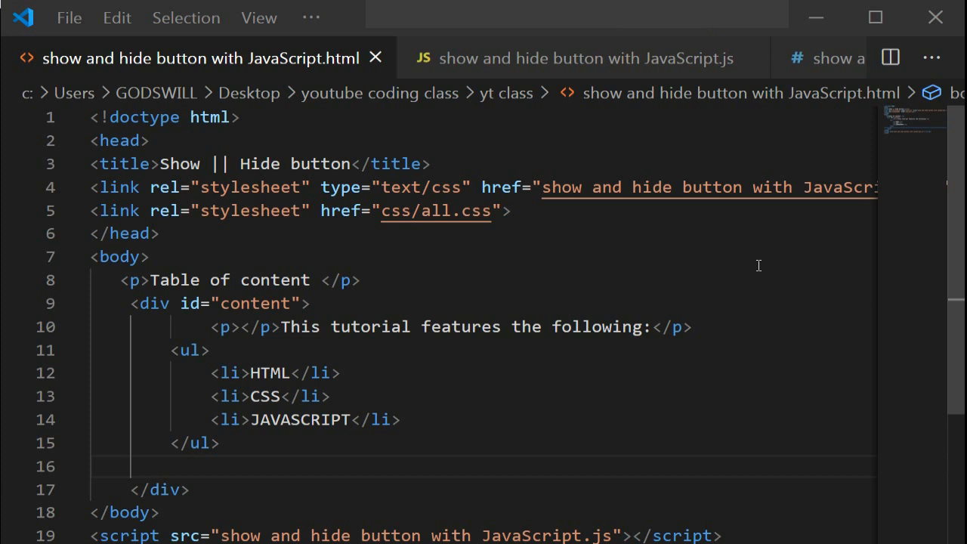
mouse_move(439, 184)
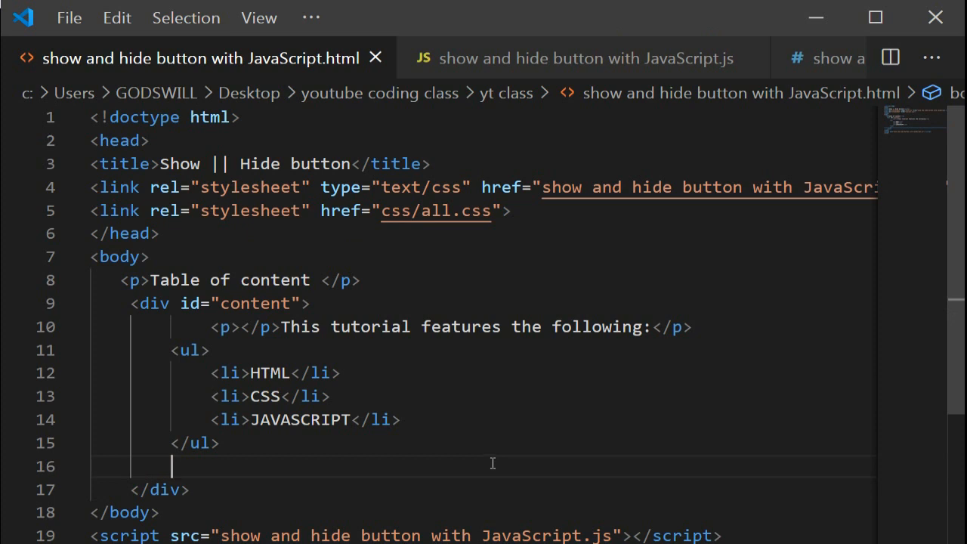
Place the insertion point after 'Table of content' on line 8 to start a new tag
left_click(320, 280)
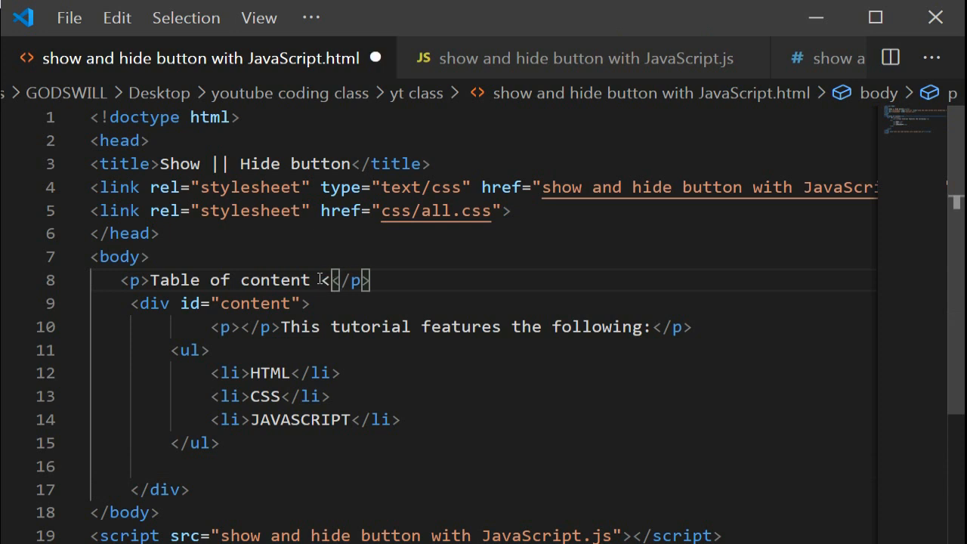
Write <button id="show" onclick="show()">Show</button> and select the markup for copying
type("BUTTON")
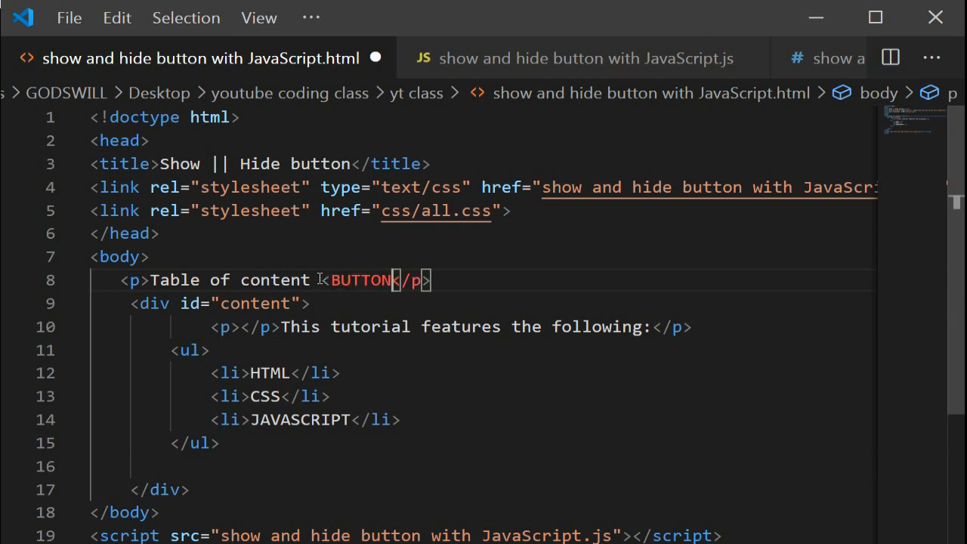
key("Backspace")
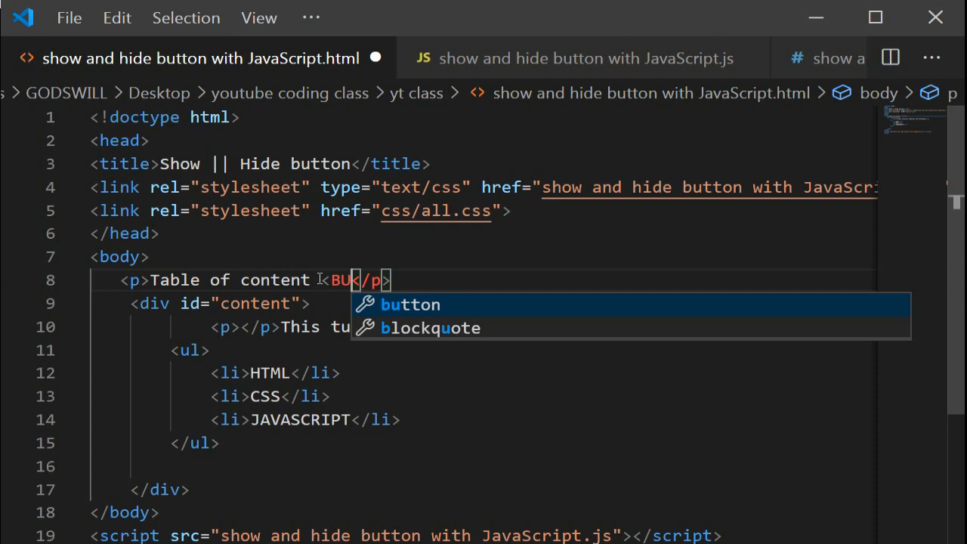
type("button id=\"shj")
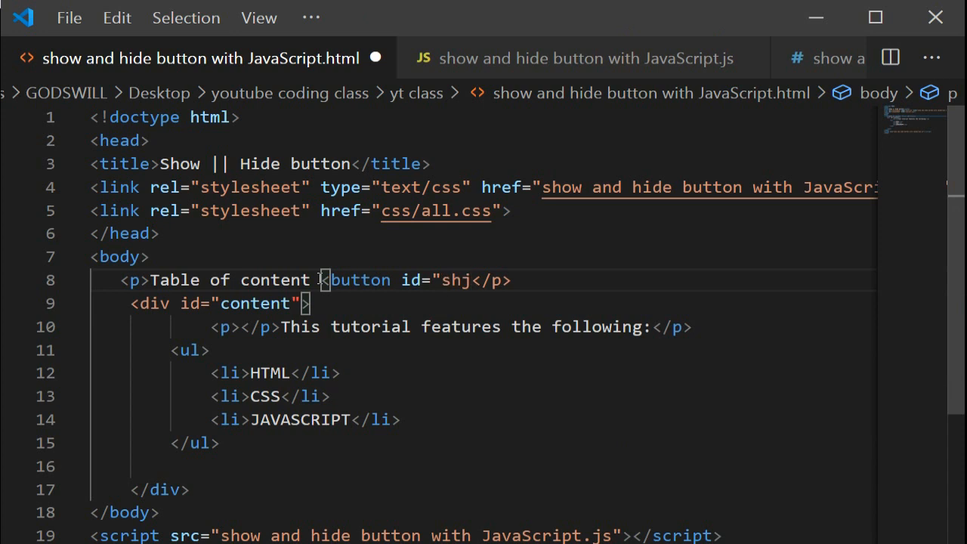
type("show\"")
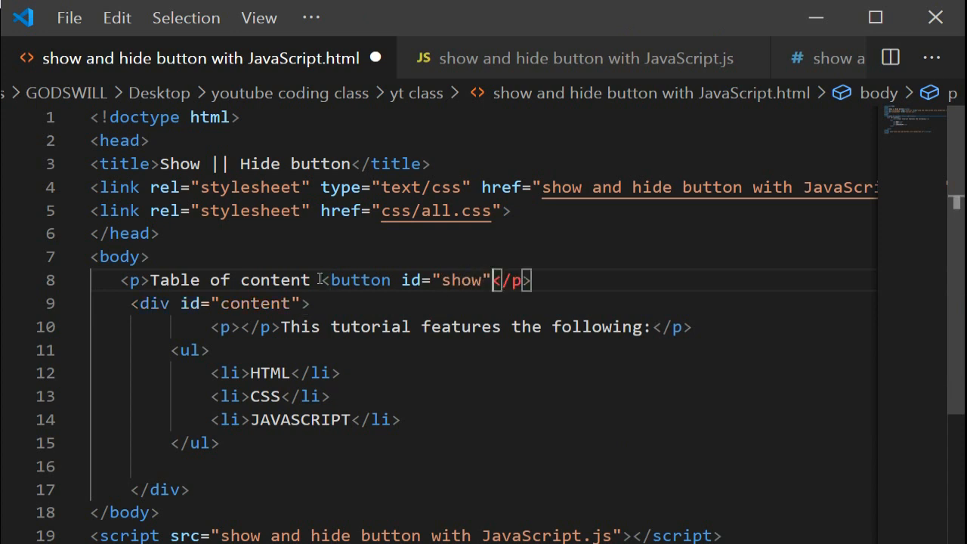
type("on")
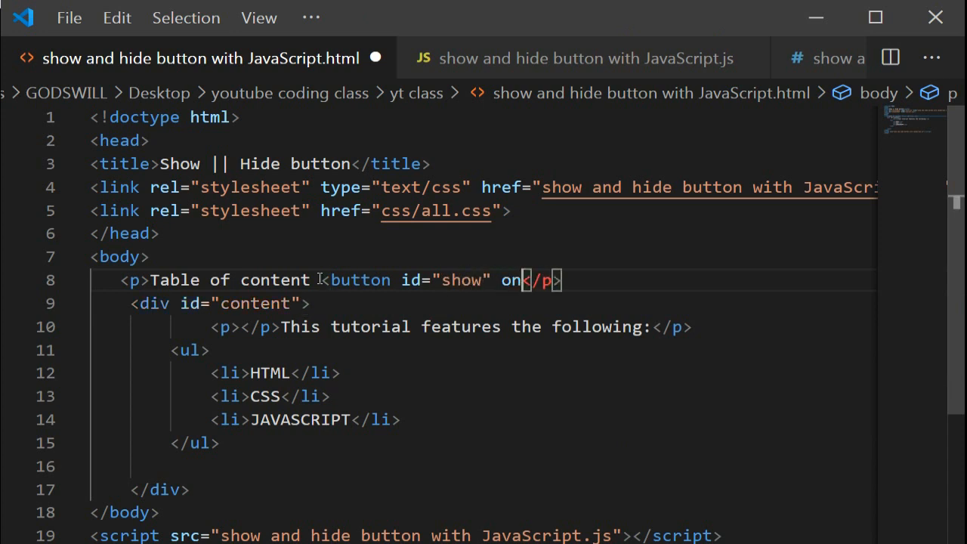
type("click")
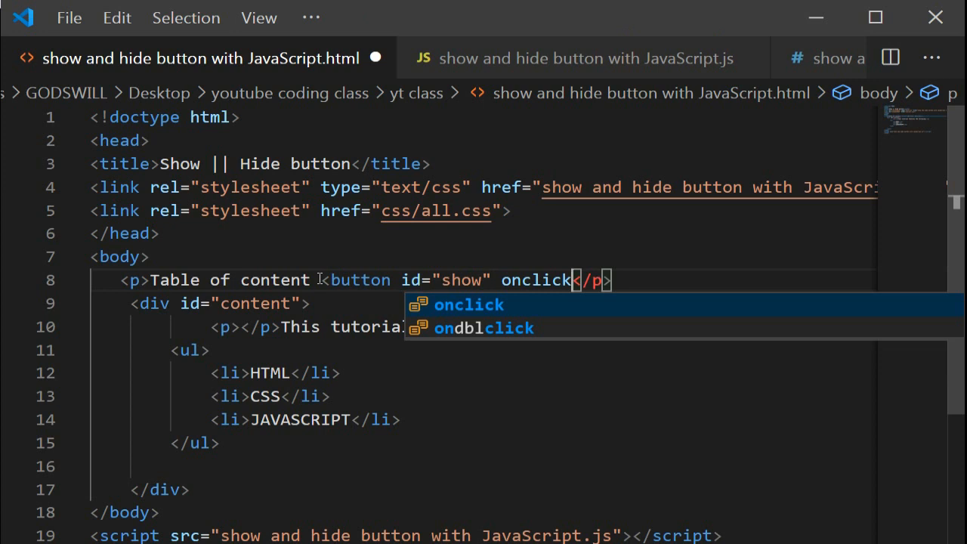
type("=\"sh")
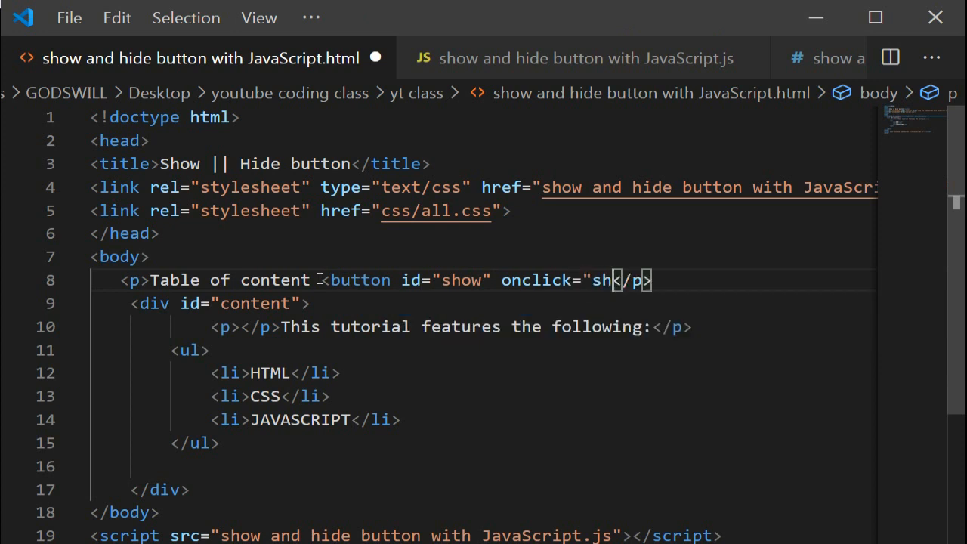
type("ow()>")
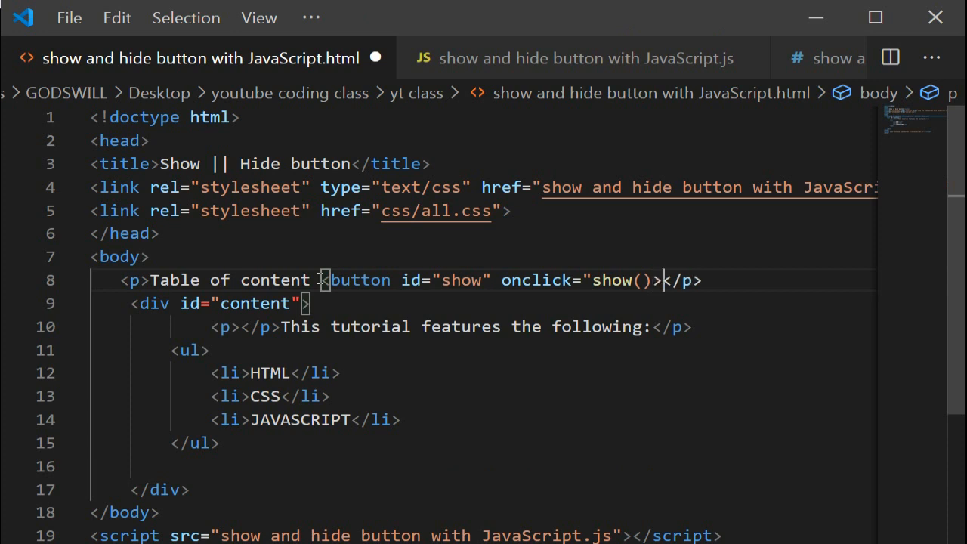
type("Show</b")
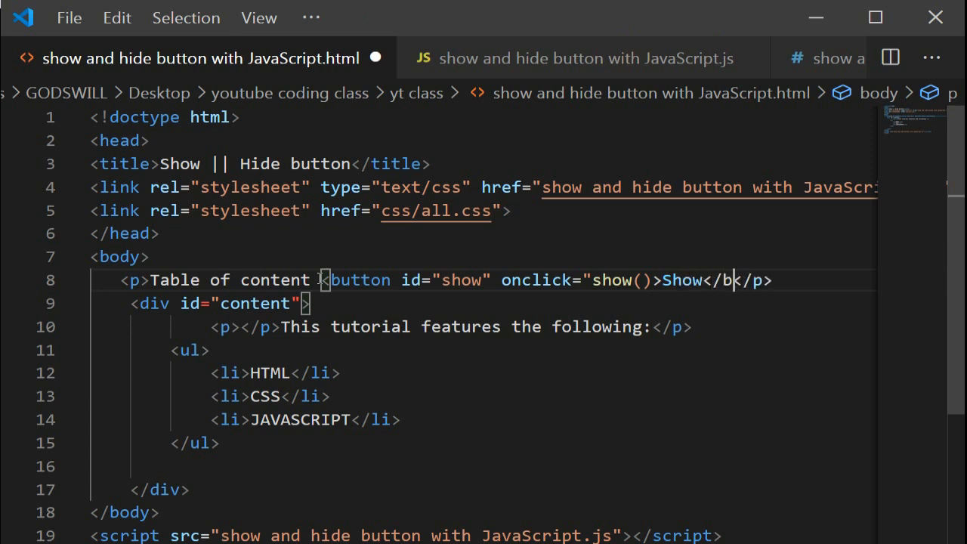
type("utton>")
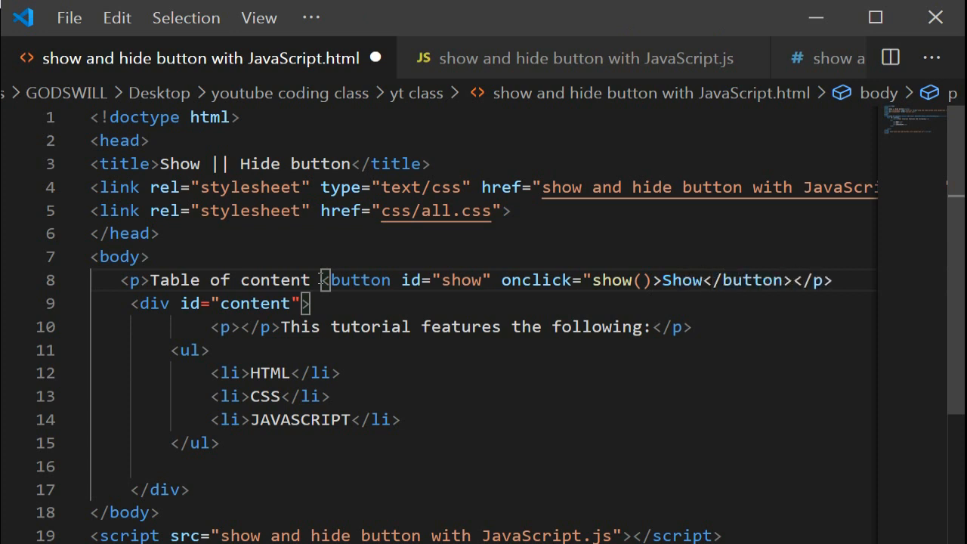
left_click_drag(320, 279, 310, 302)
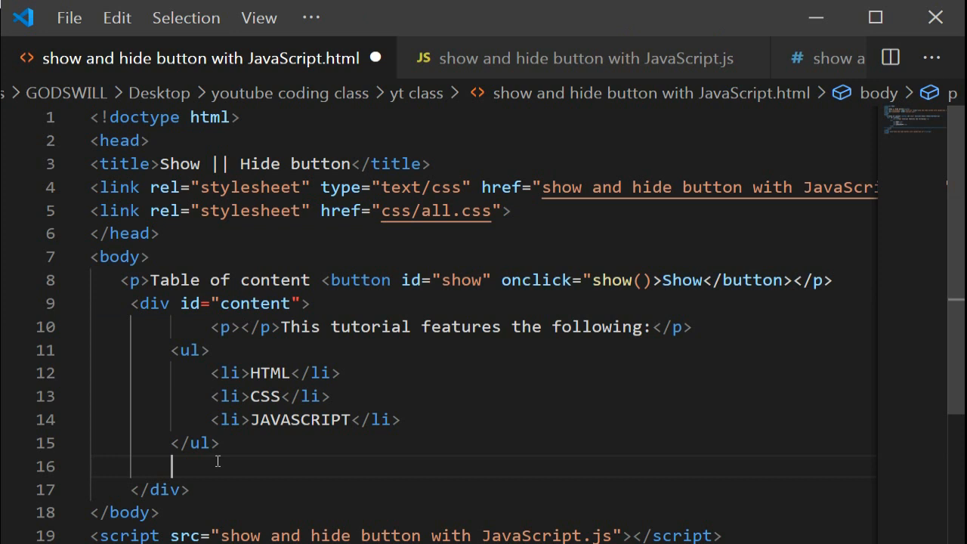
Paste the button into the content div, change it to id hide calling hide(), and fix the onclick quotes
type("<button id=\"show\" onclick=\"show()>Show</button>")
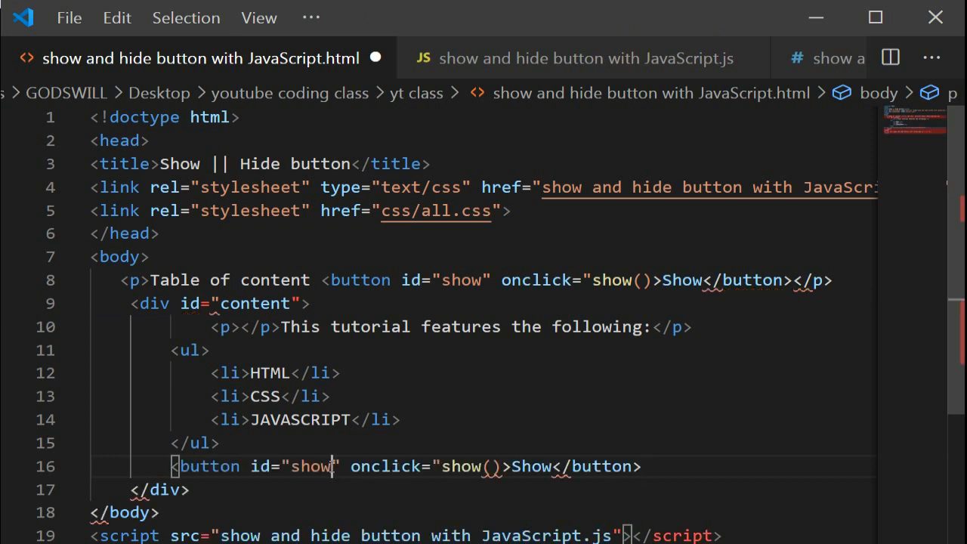
type("hide")
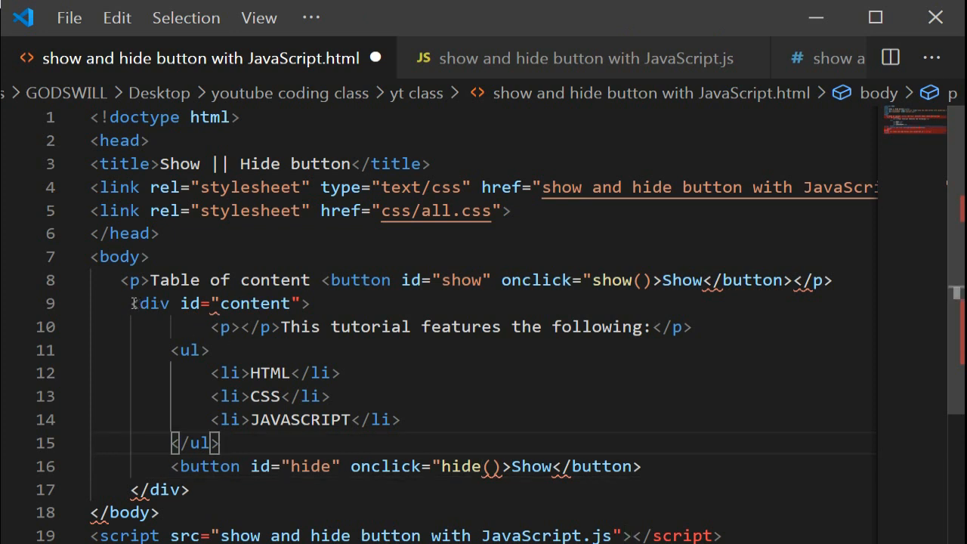
left_click_drag(129, 302, 641, 466)
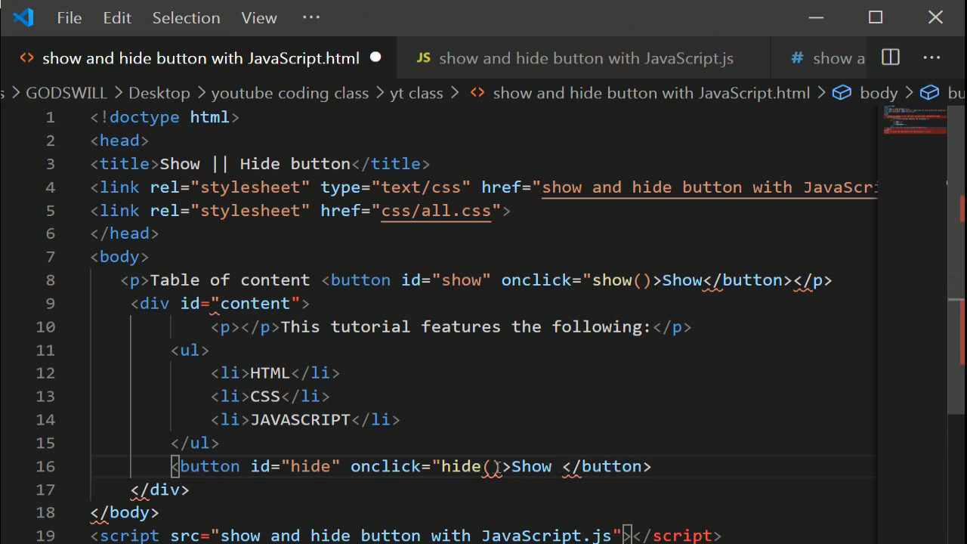
type("\"\"")
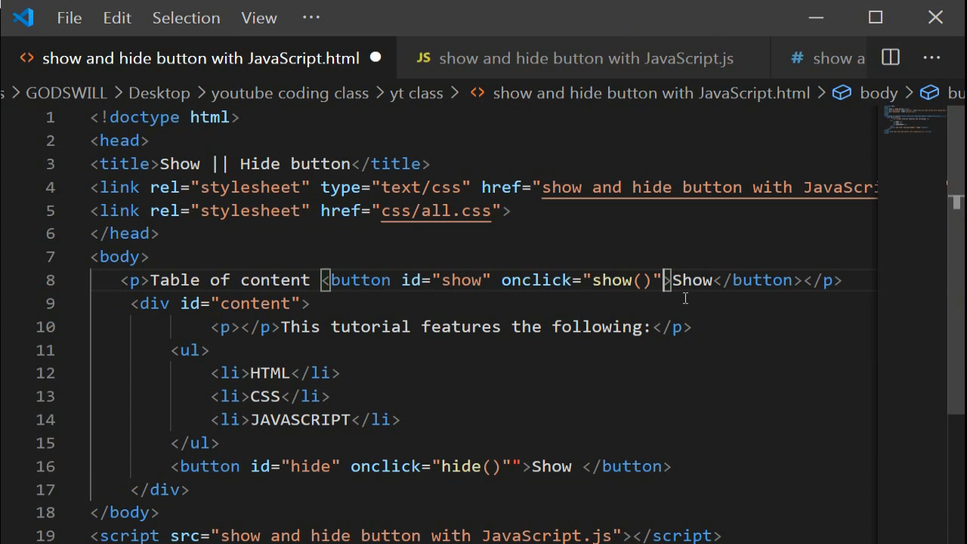
mouse_move(526, 465)
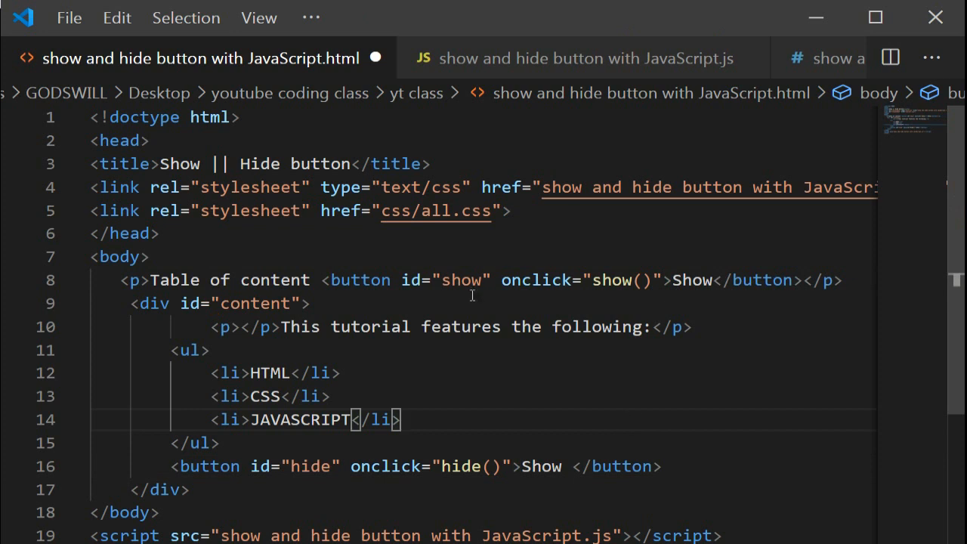
In the JS file, declare an empty function show() with braces and a blank body line
left_click(586, 57)
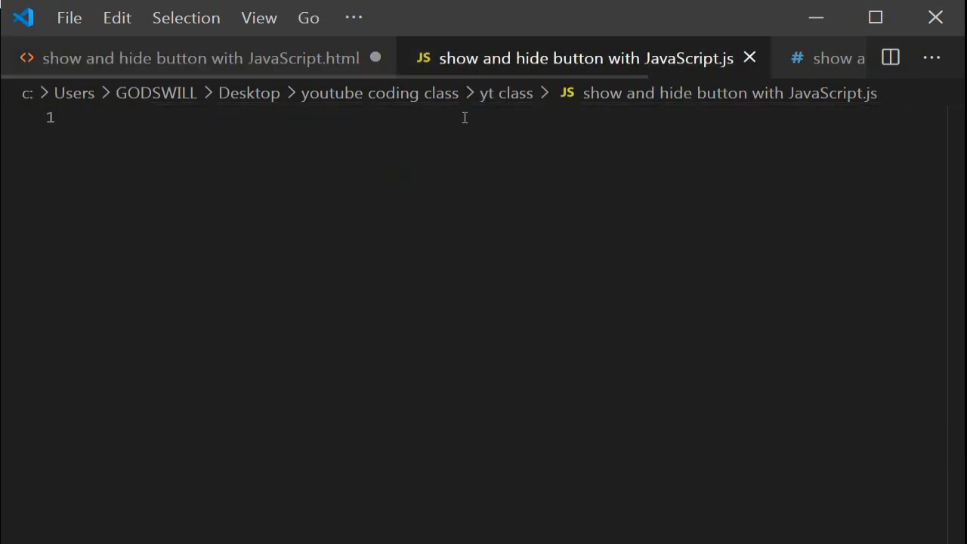
type("funstin")
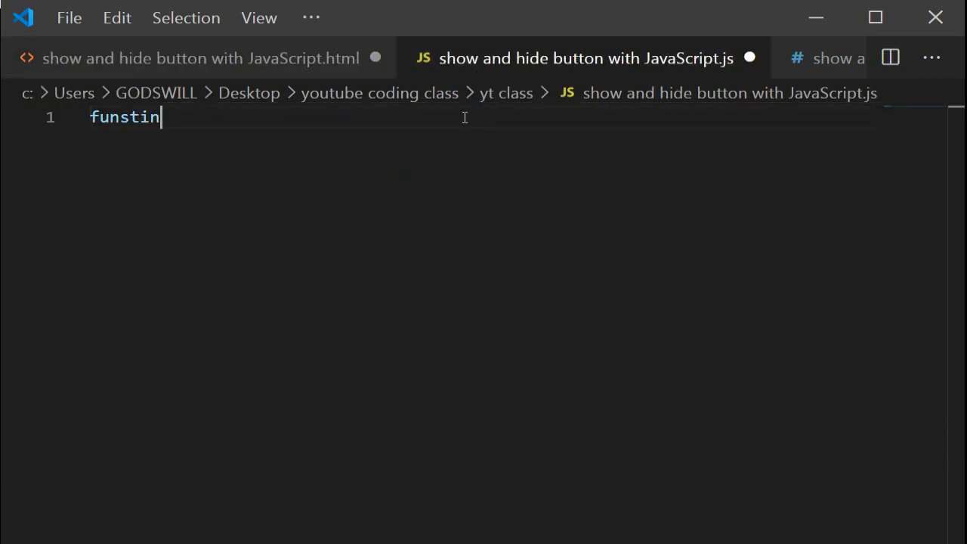
key("BackSpace")
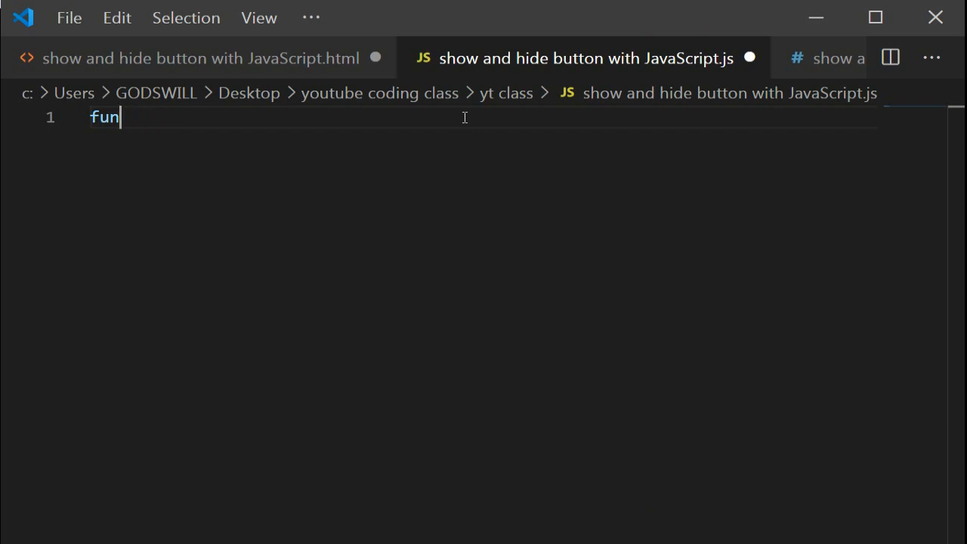
type("ction")
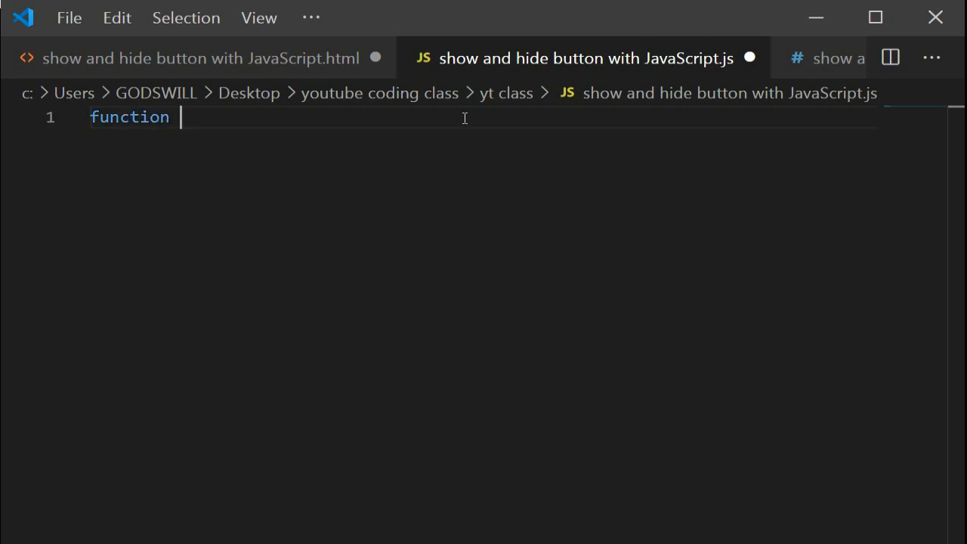
type("show()")
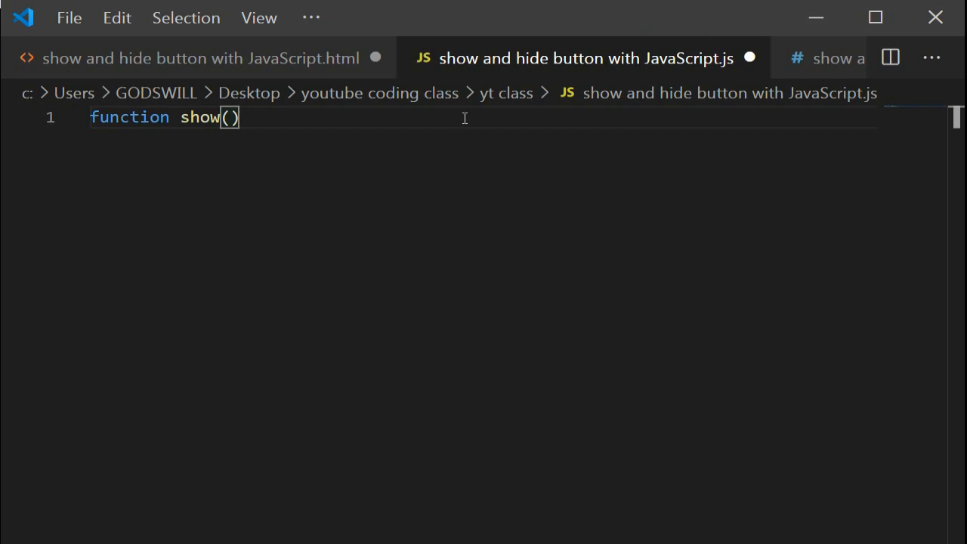
type("{}")
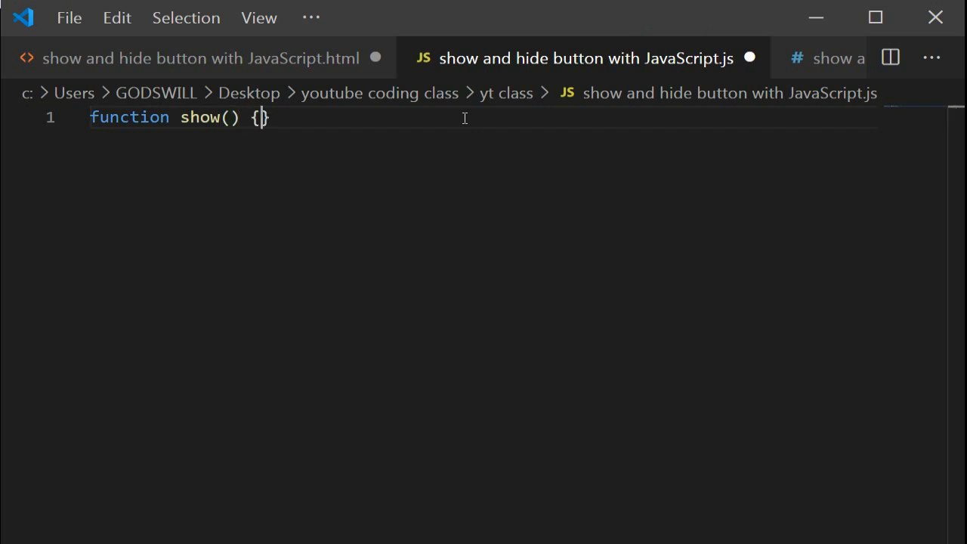
key("enter")
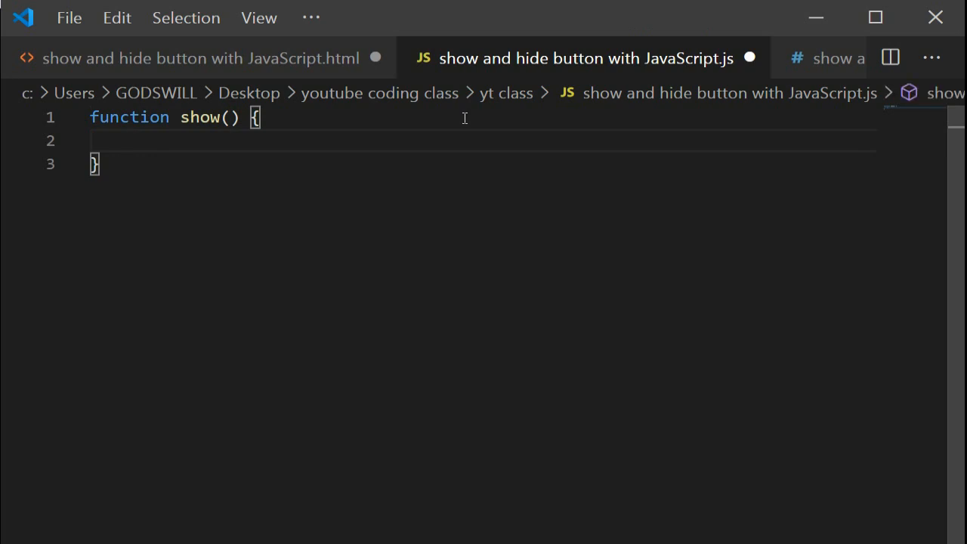
Begin the body with a document.getElementById() call, argument not yet filled
type("dox")
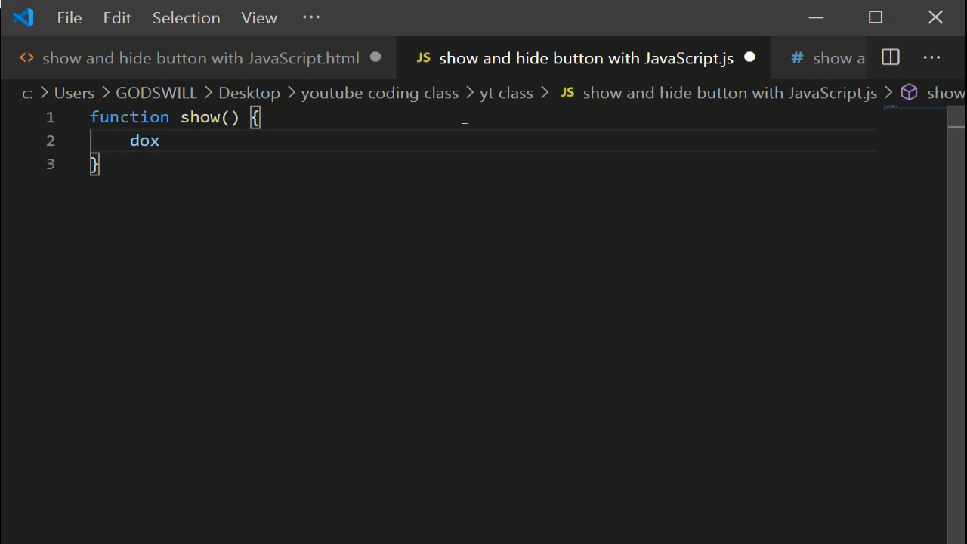
type("document")
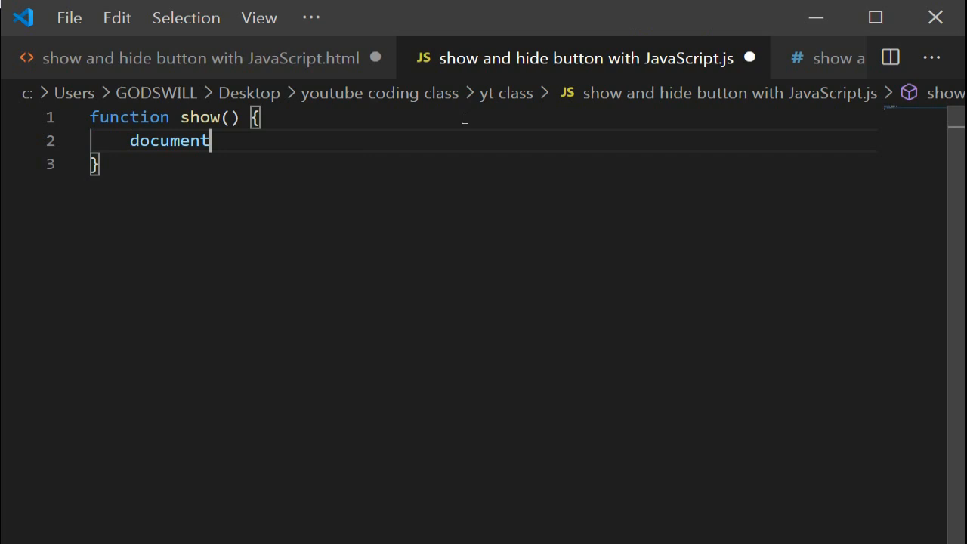
type(".getElementById")
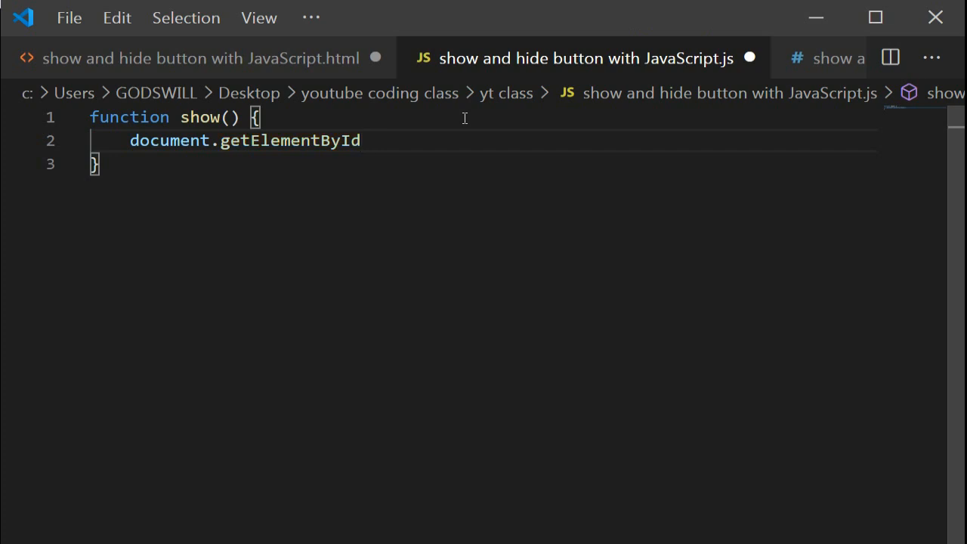
type("()")
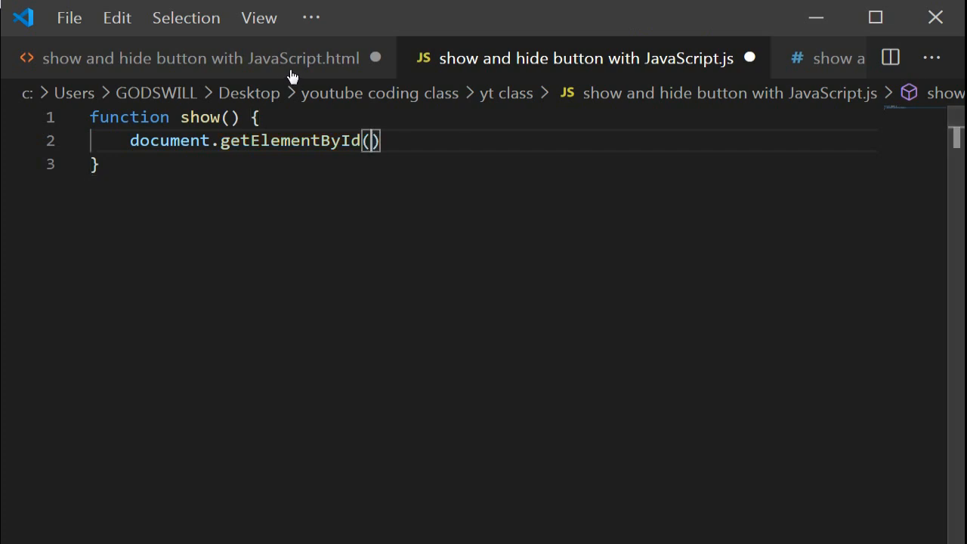
left_click(200, 58)
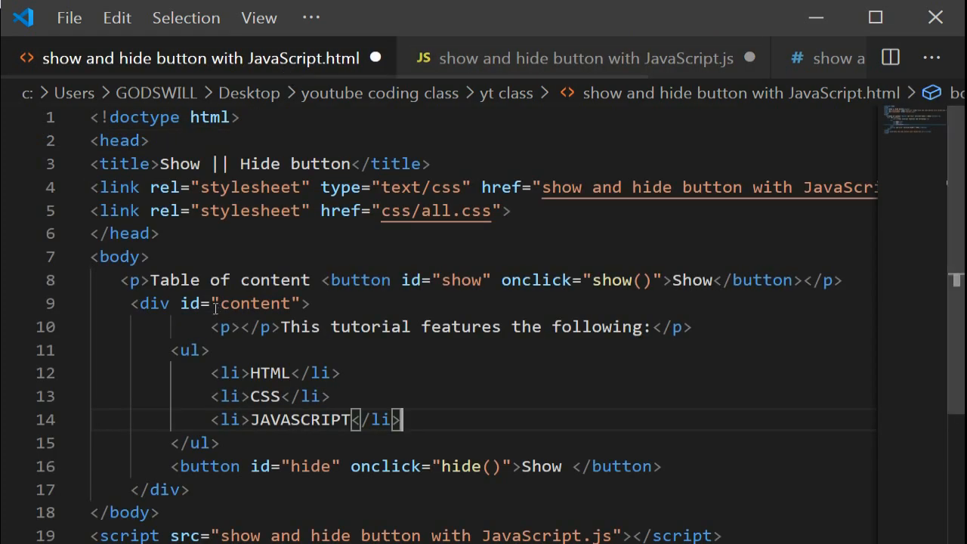
double_click(256, 302)
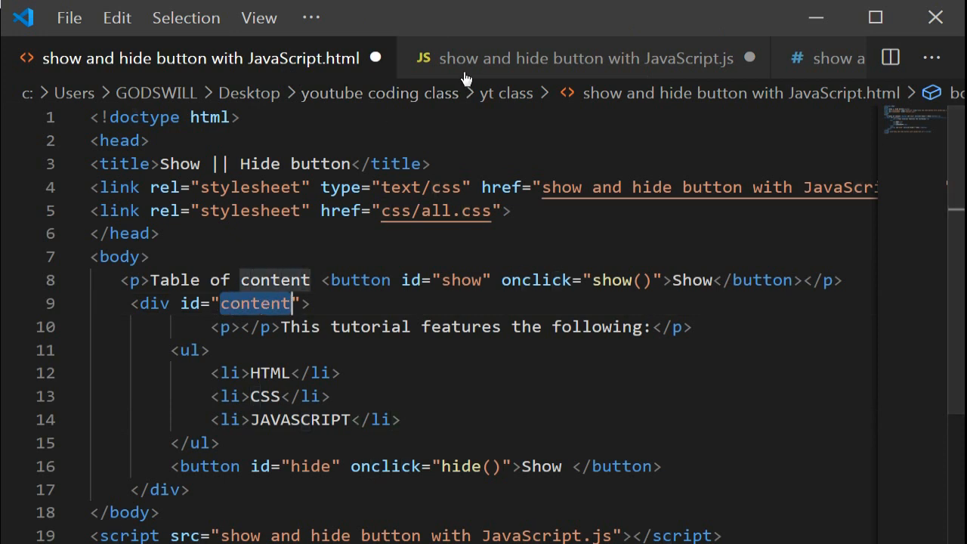
left_click(586, 57)
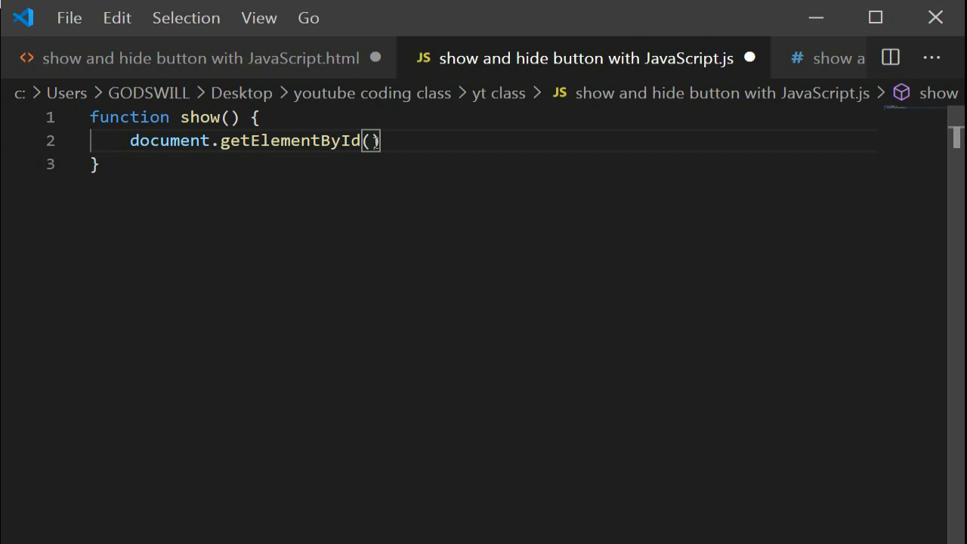
Complete getElementById('content').style.height = "400px"
type("\"\"")
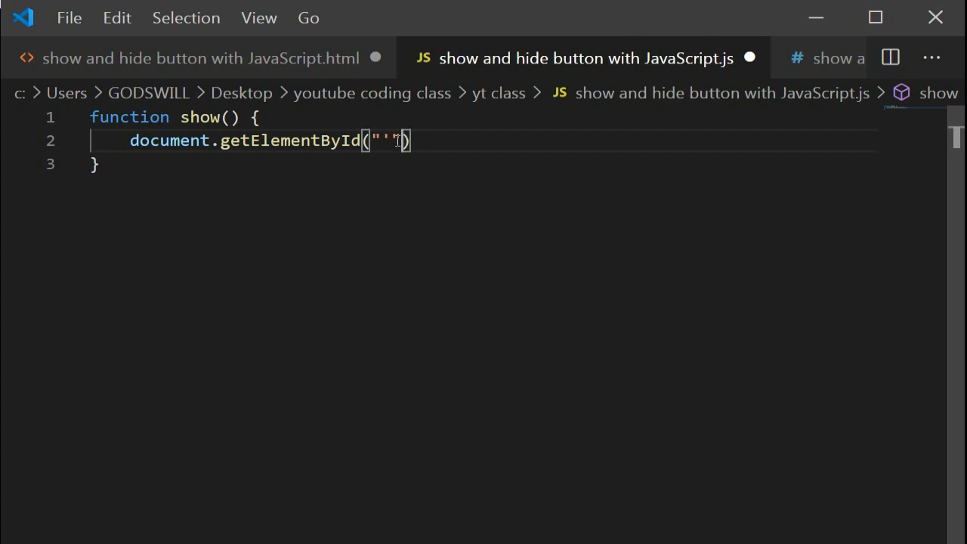
key("Backspace")
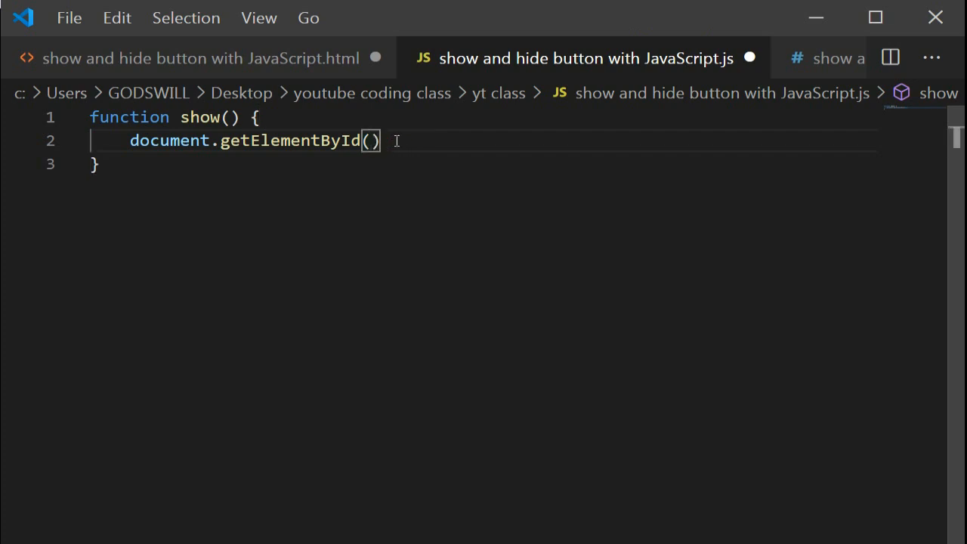
type("'content'")
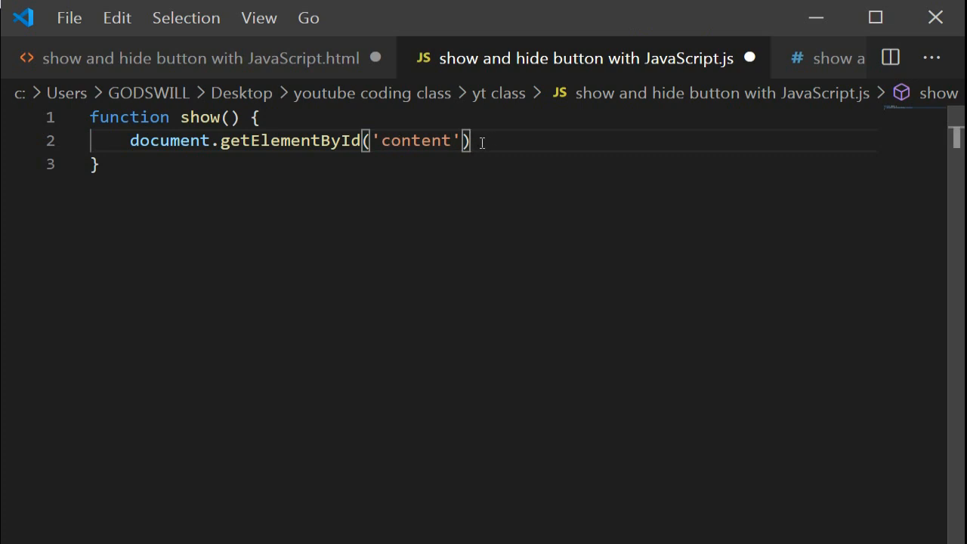
type(".styl")
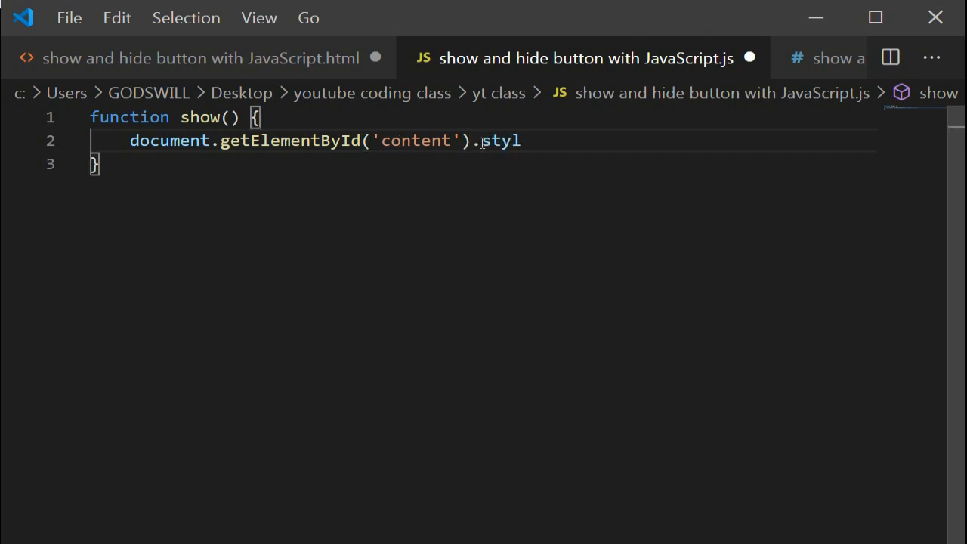
type("e.")
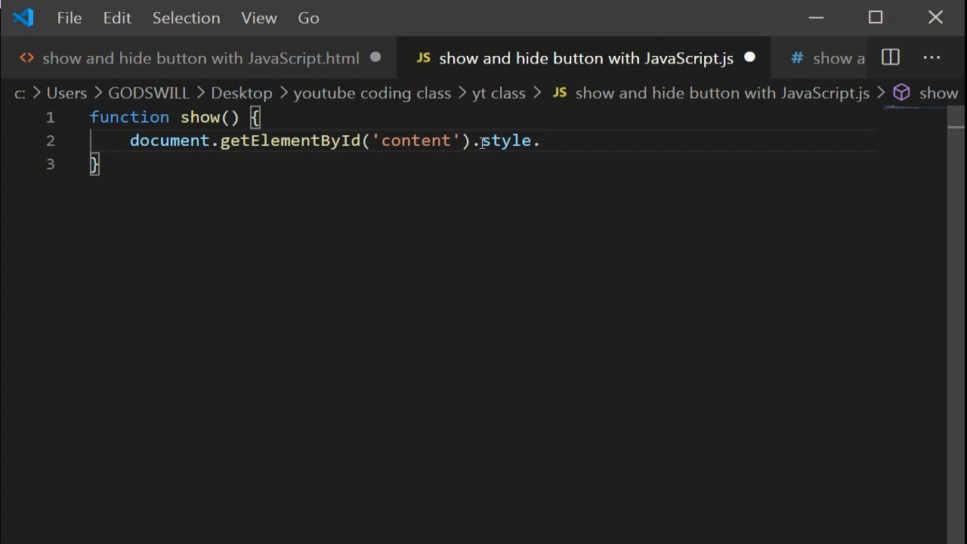
type("h")
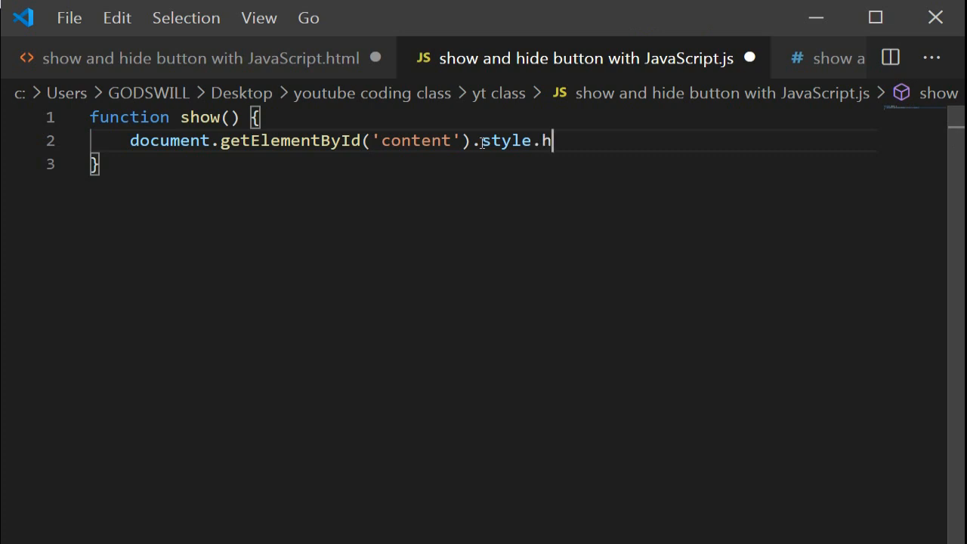
type("eight=\"")
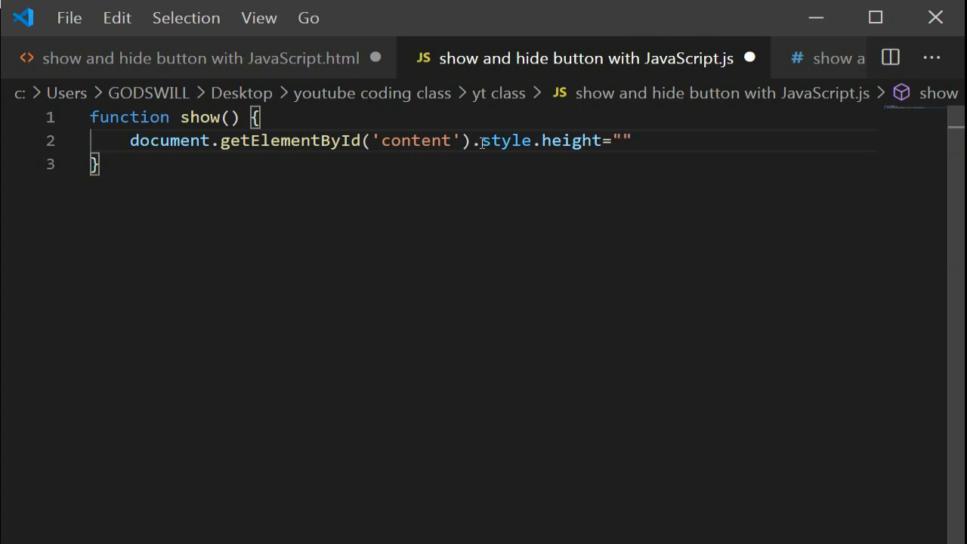
type("400px")
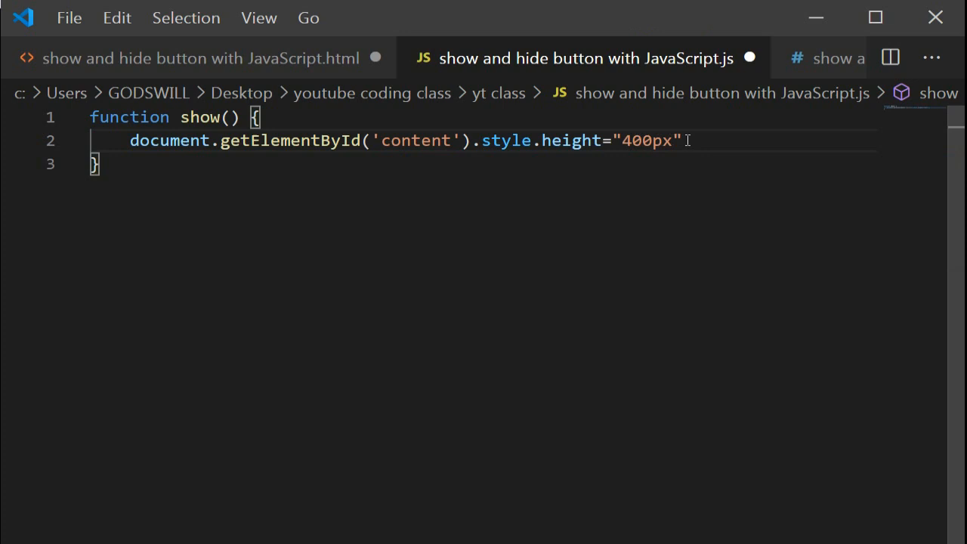
Add document.getElementById('content').style.display = "block" and start a new line
type("do")
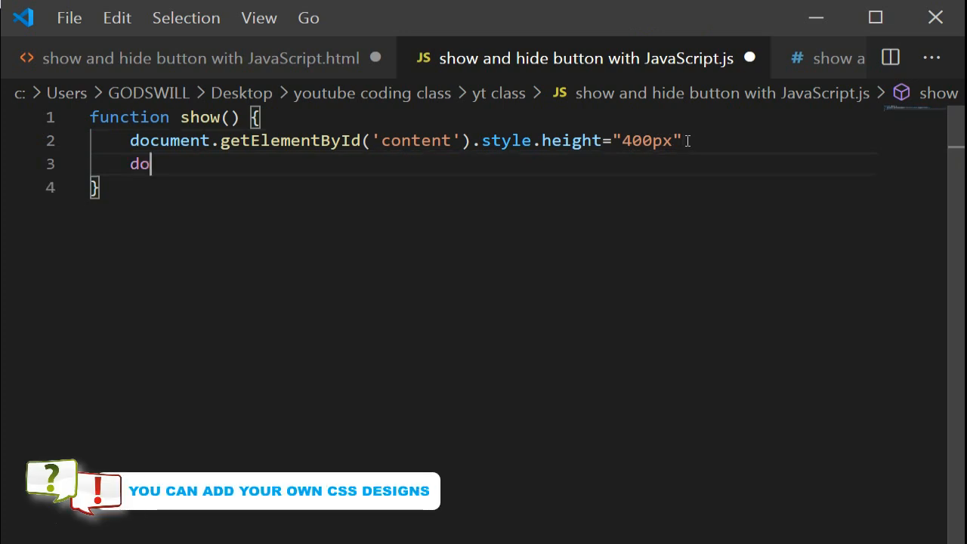
type("cument")
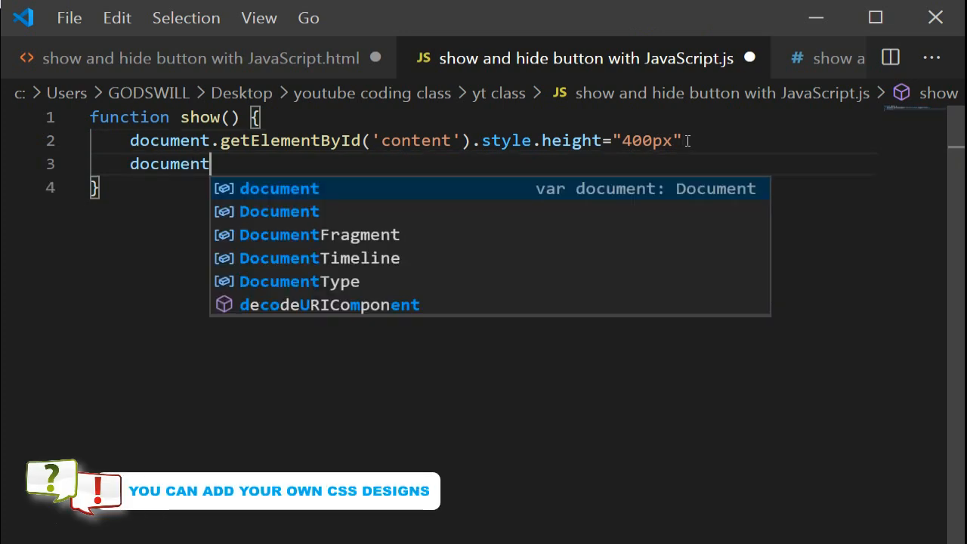
type(".")
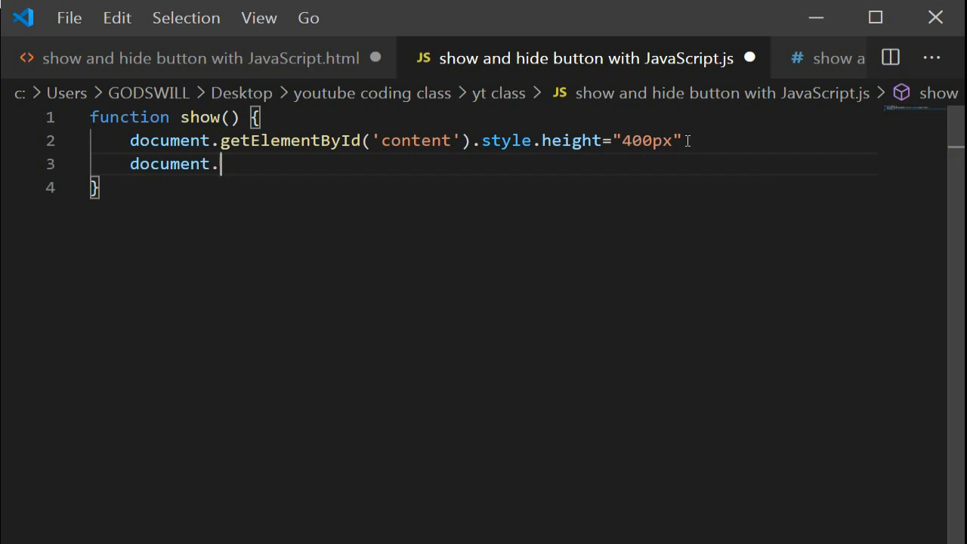
type("g")
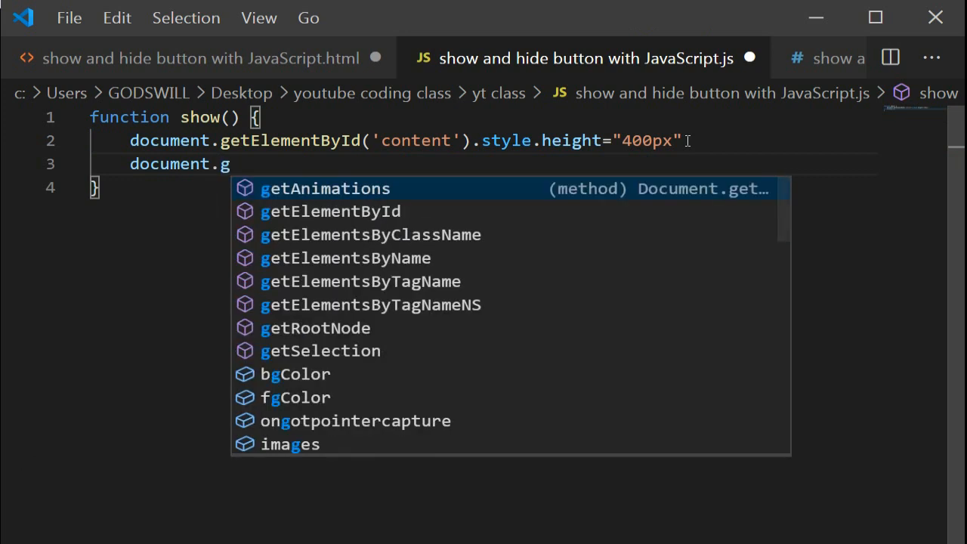
type("etElementById")
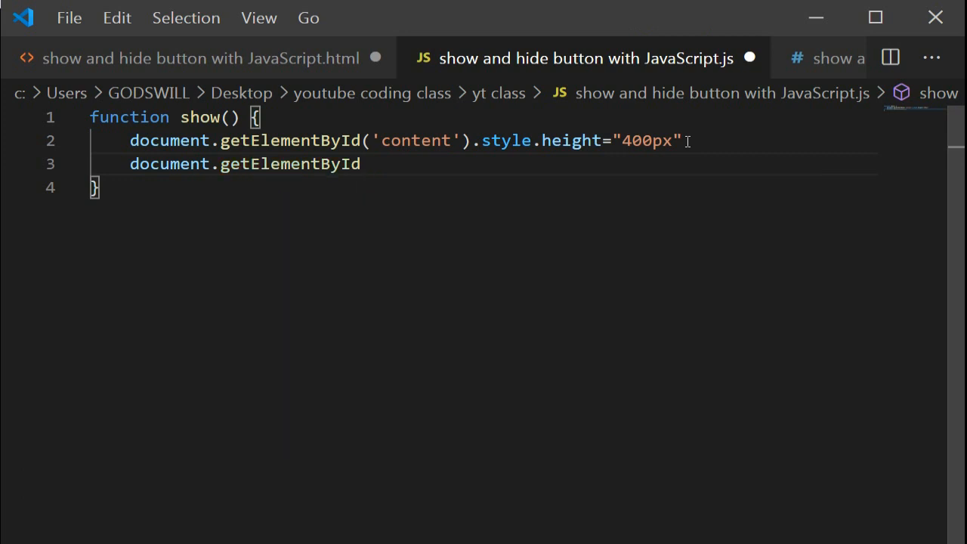
type("()")
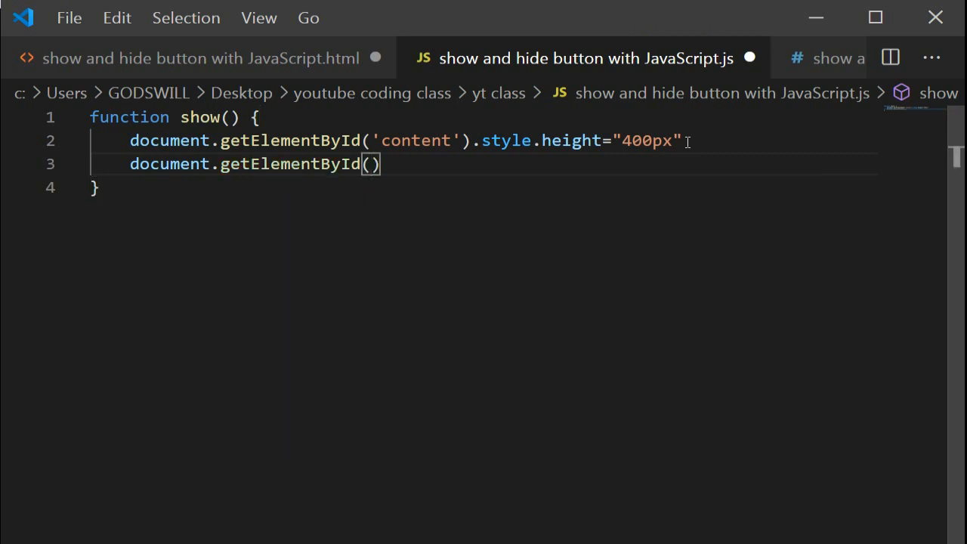
type("'oc'")
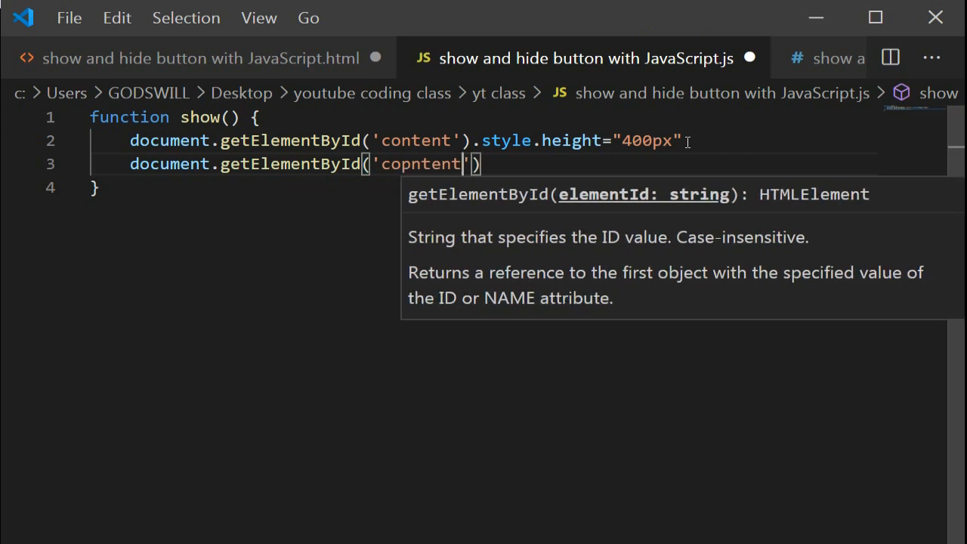
key("Backspace")
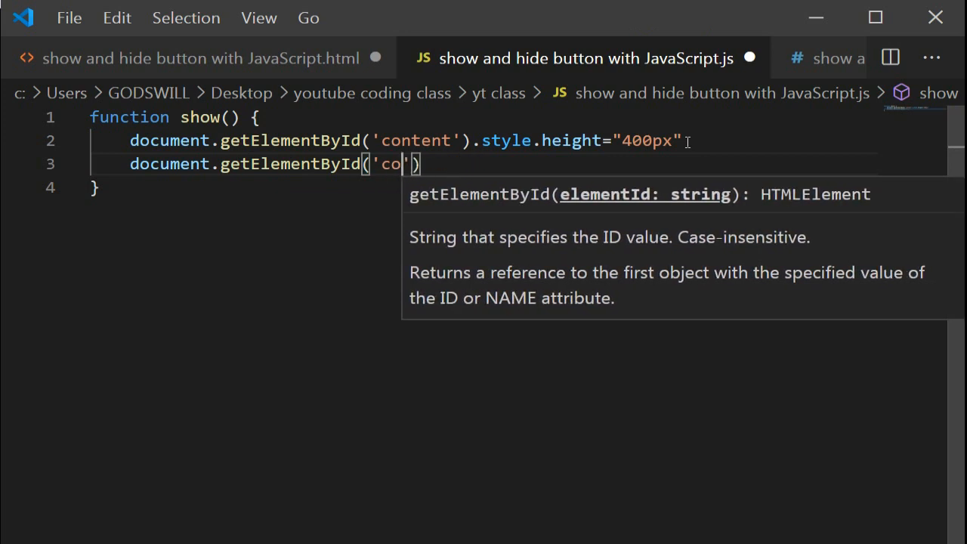
type("nte")
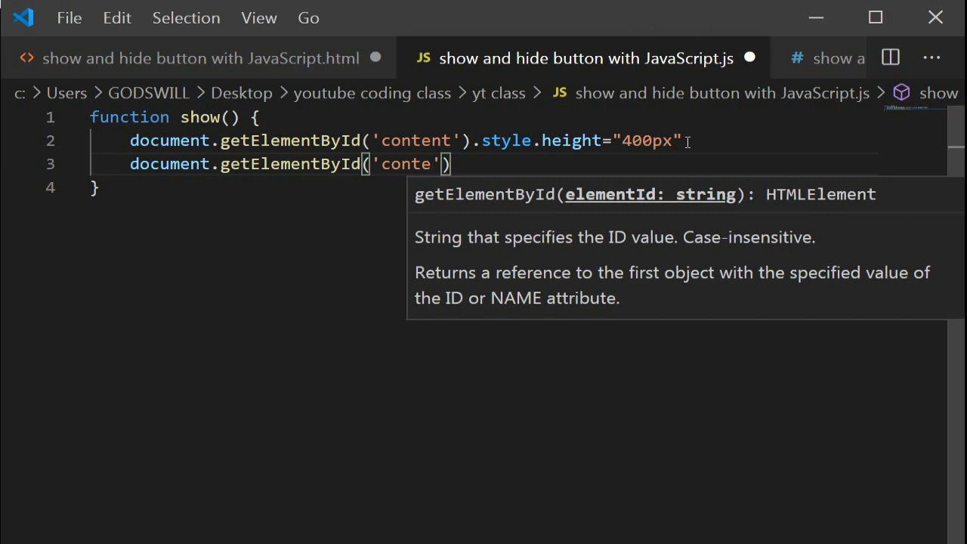
type("nt")
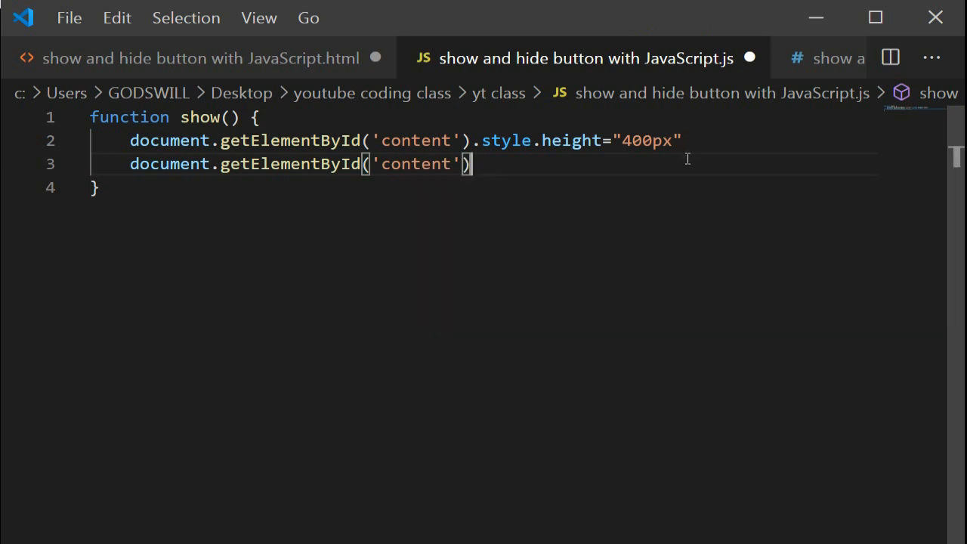
type(".style")
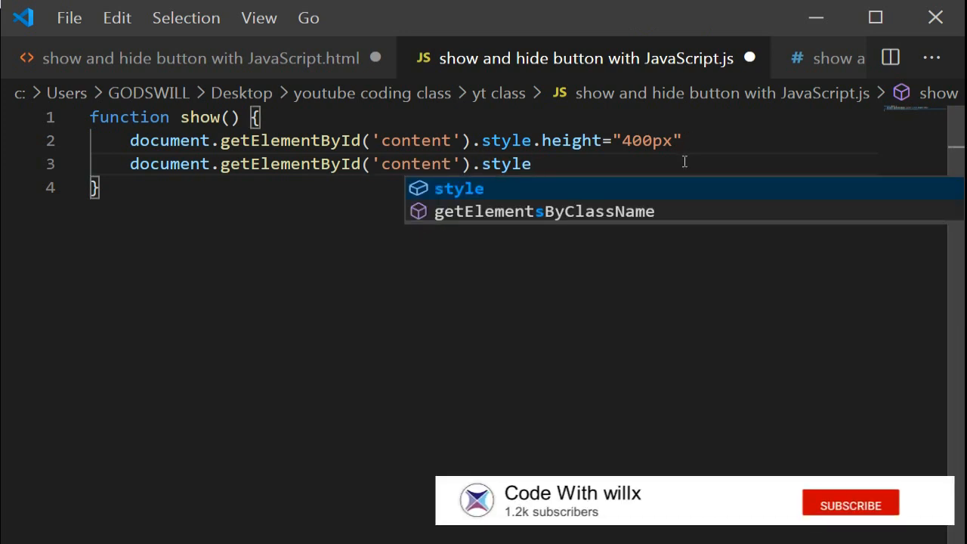
type(".dsiplay")
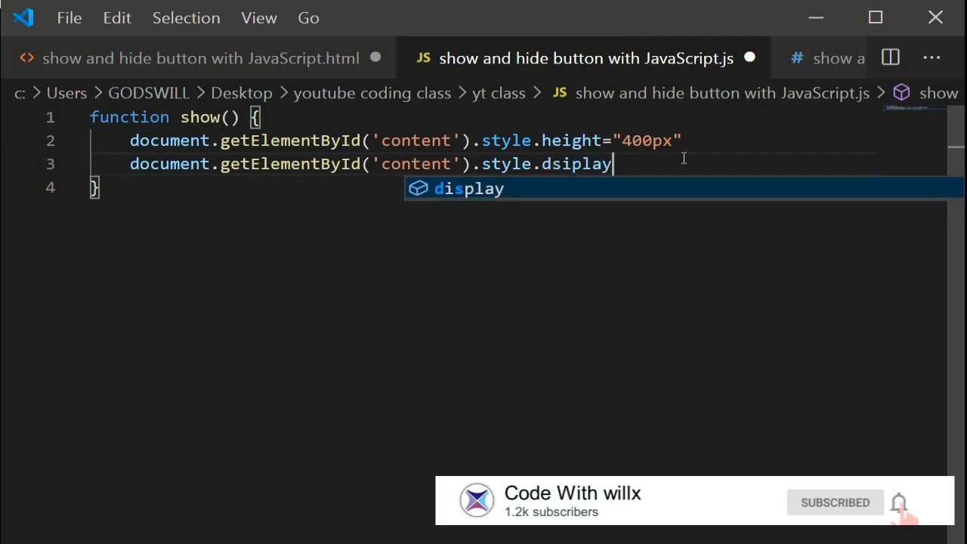
type("=\"\"")
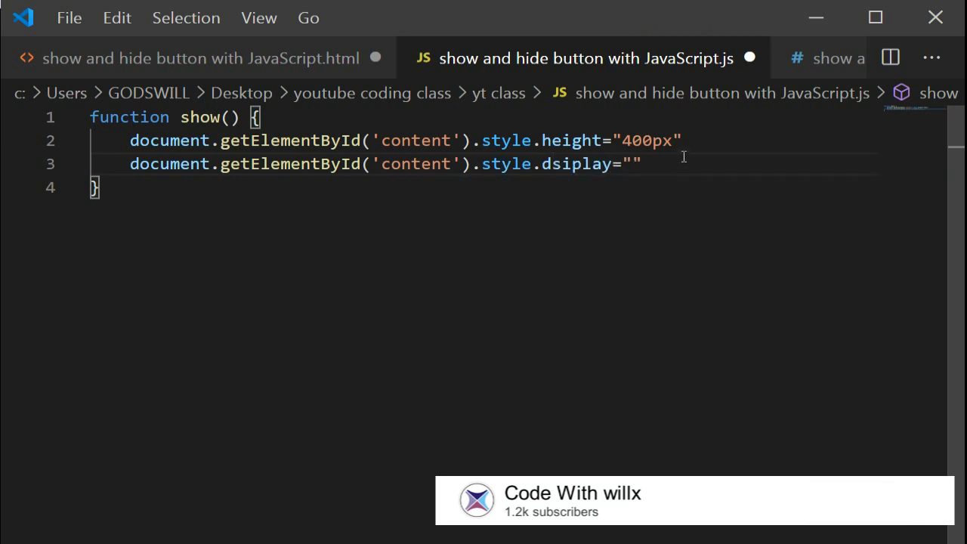
type("block")
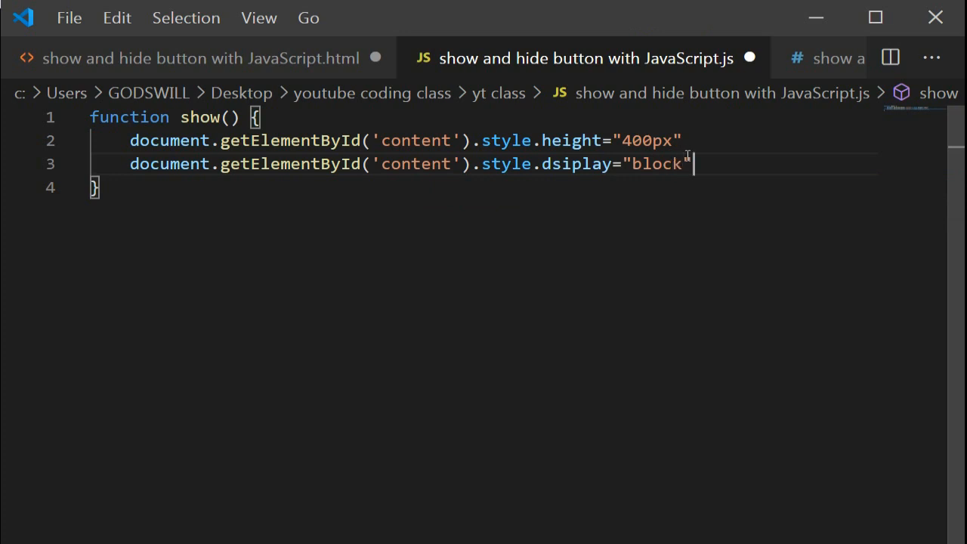
key("enter")
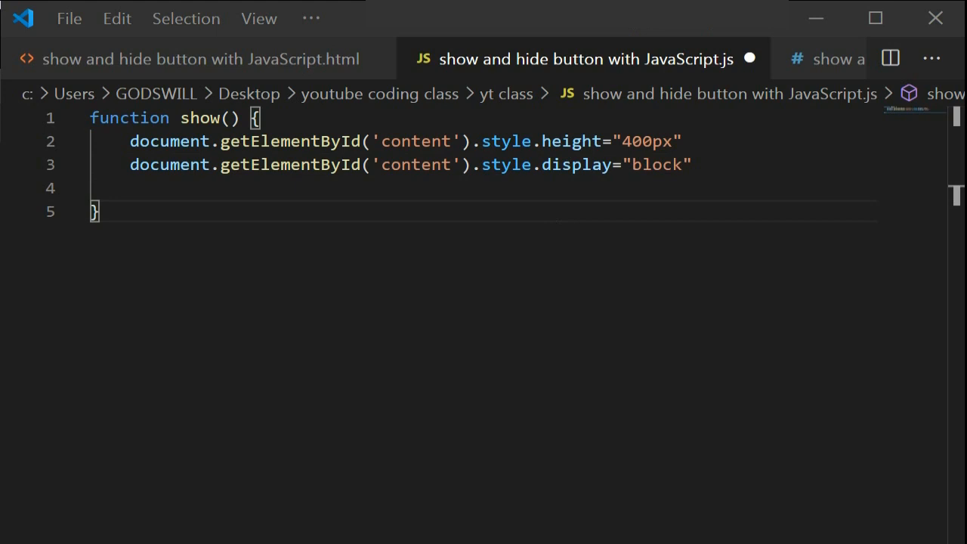
On line 4 add document.getElementById('show').style.display = "none"
left_click(166, 187)
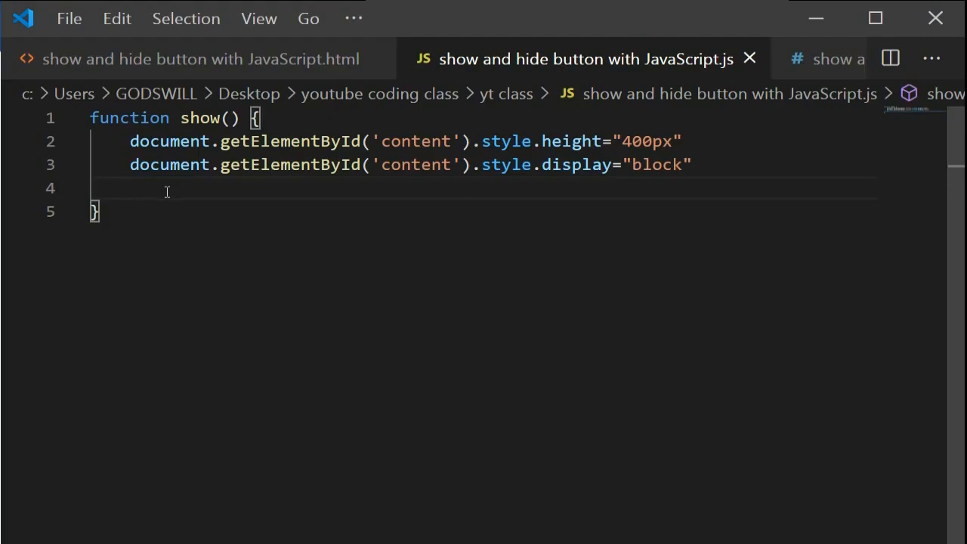
type("document")
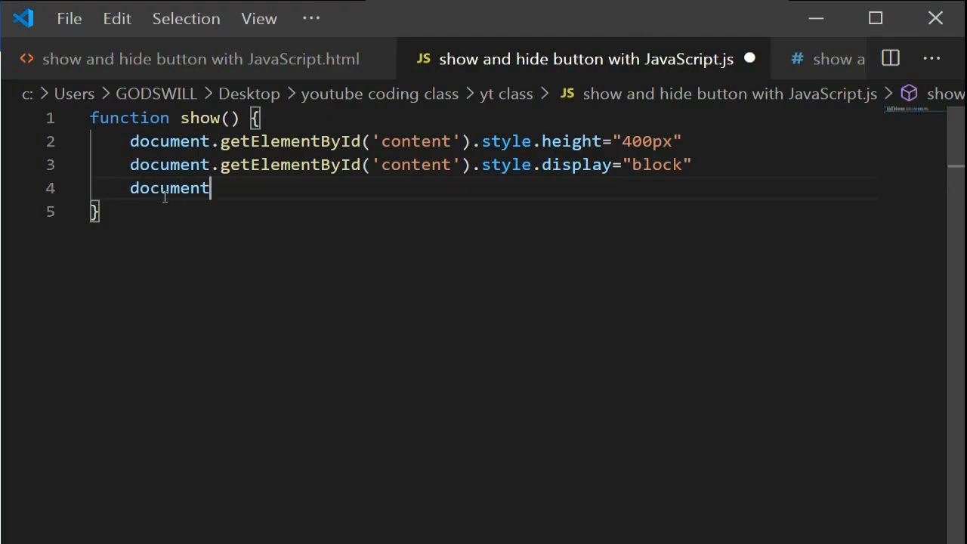
type(".h")
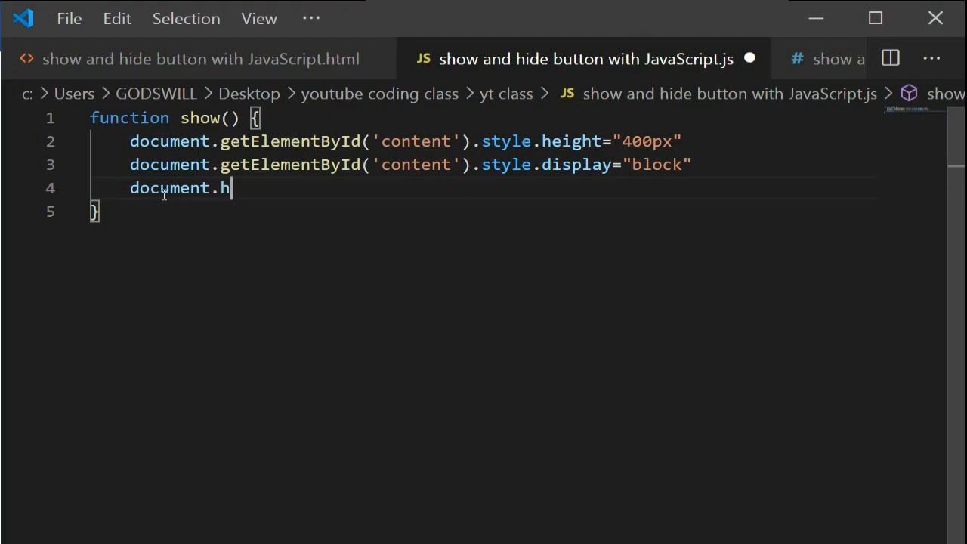
type("getElementById")
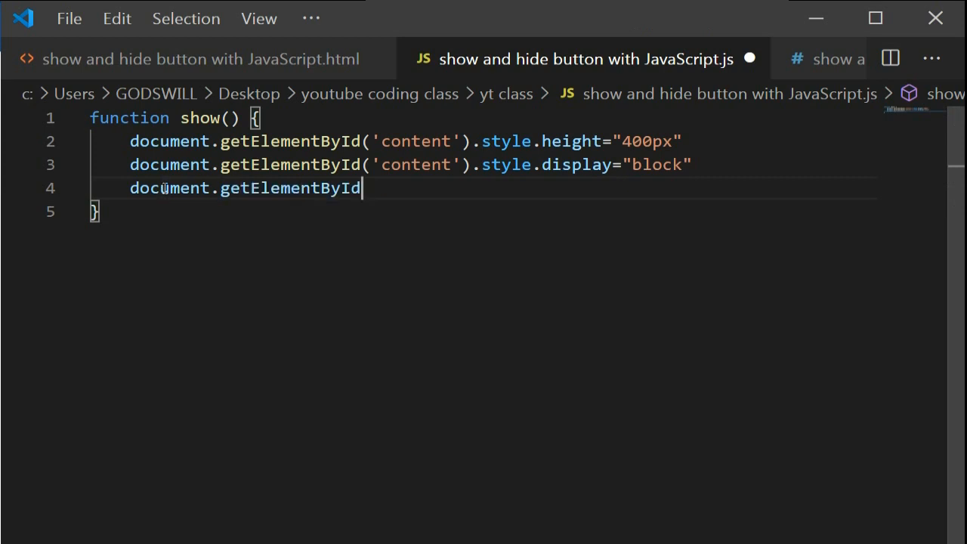
type("()")
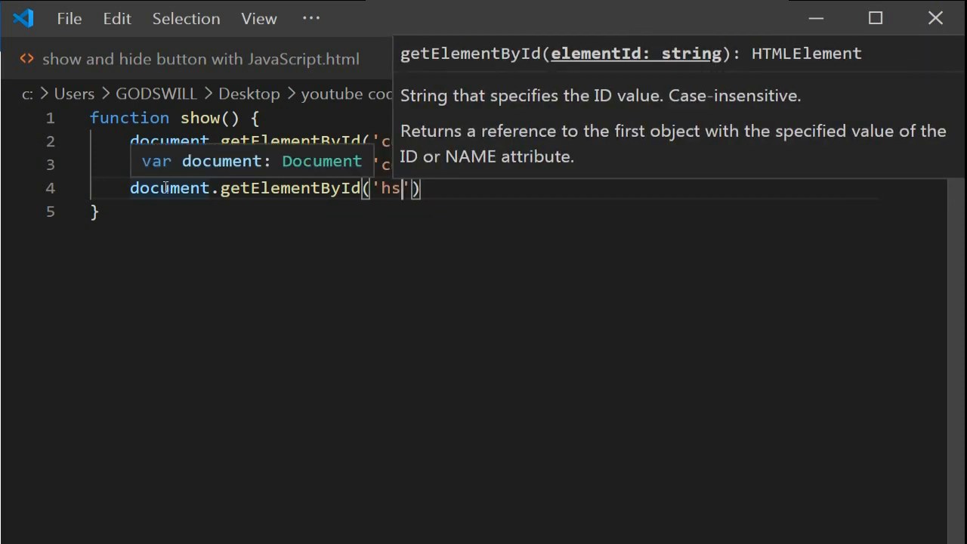
type("how")
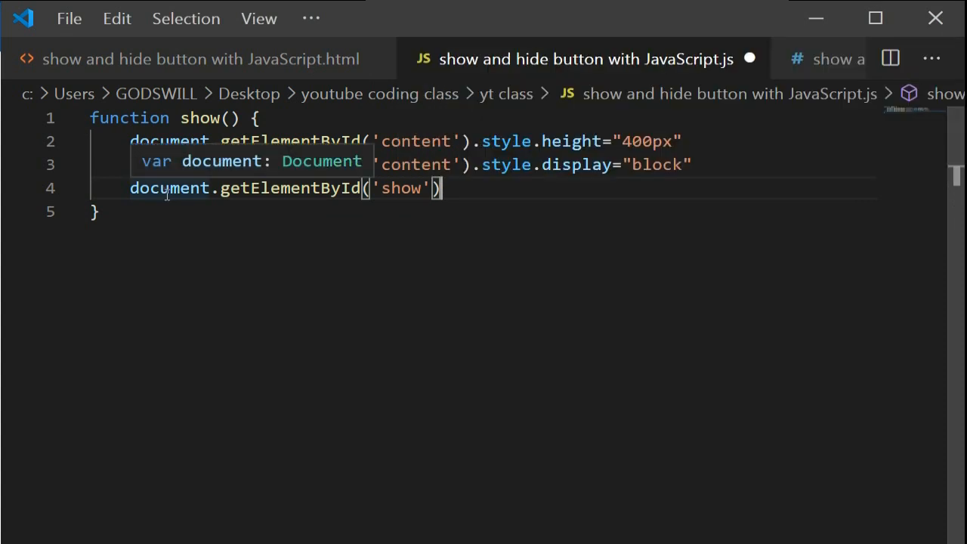
type(".styl")
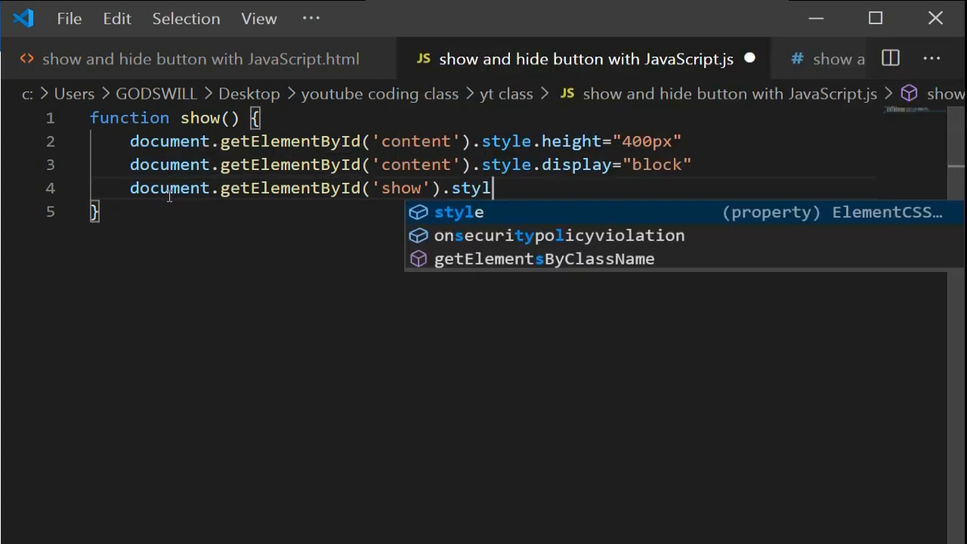
type("e.display=\"no")
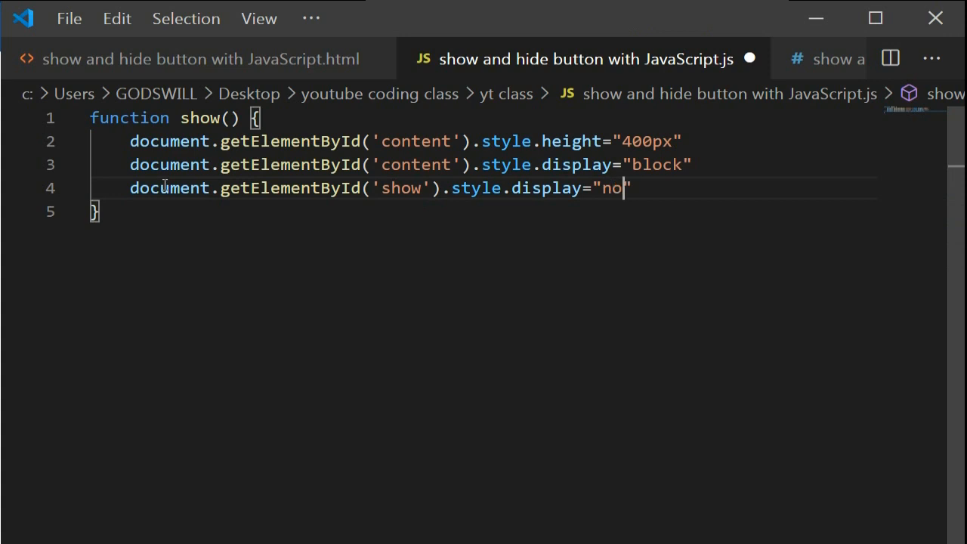
type("ne")
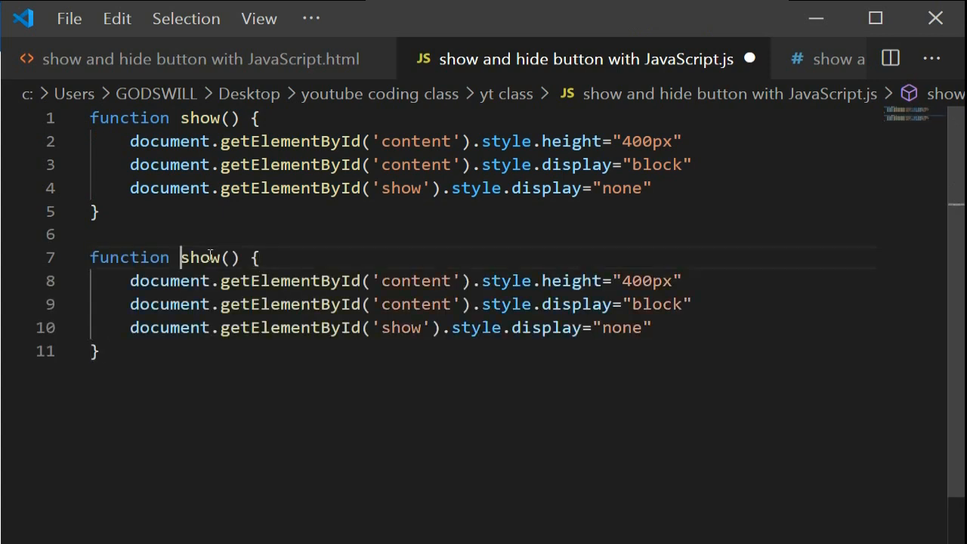
Turn the copy into hide(): height 0px, content display none, show display inline
type("h")
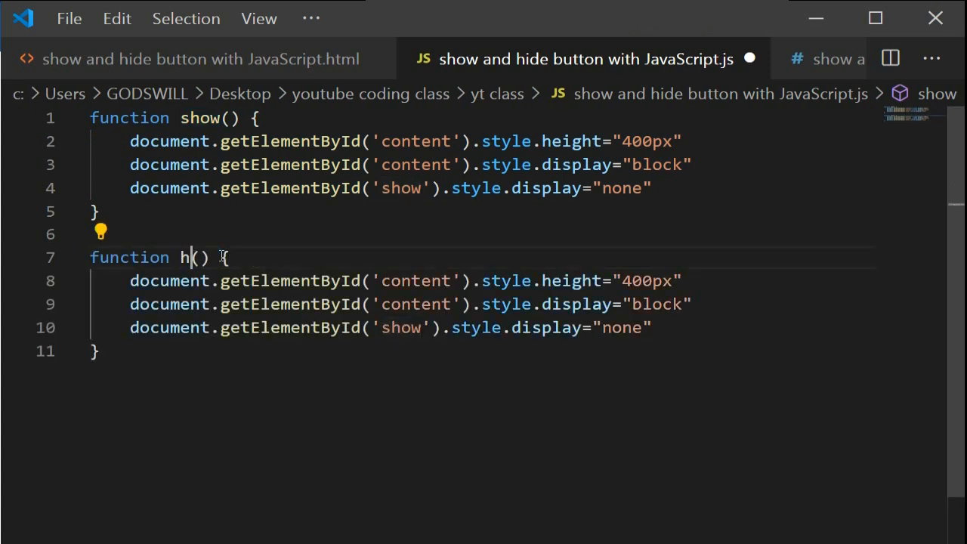
type("ide")
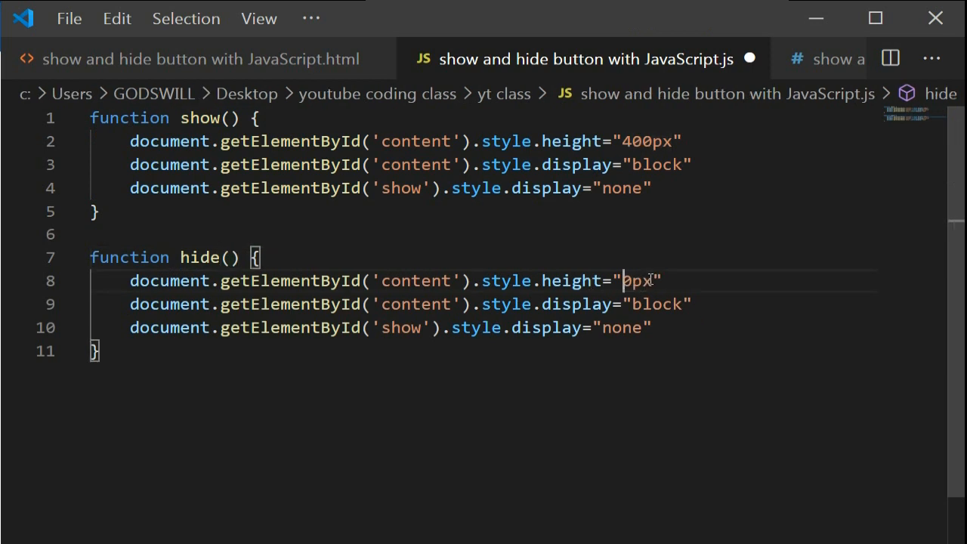
double_click(646, 303)
type("n")
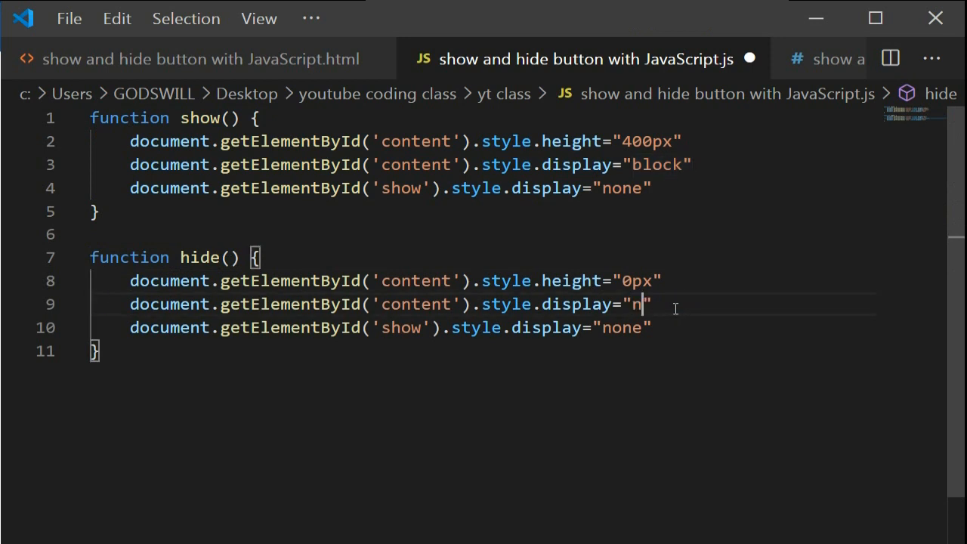
type("one")
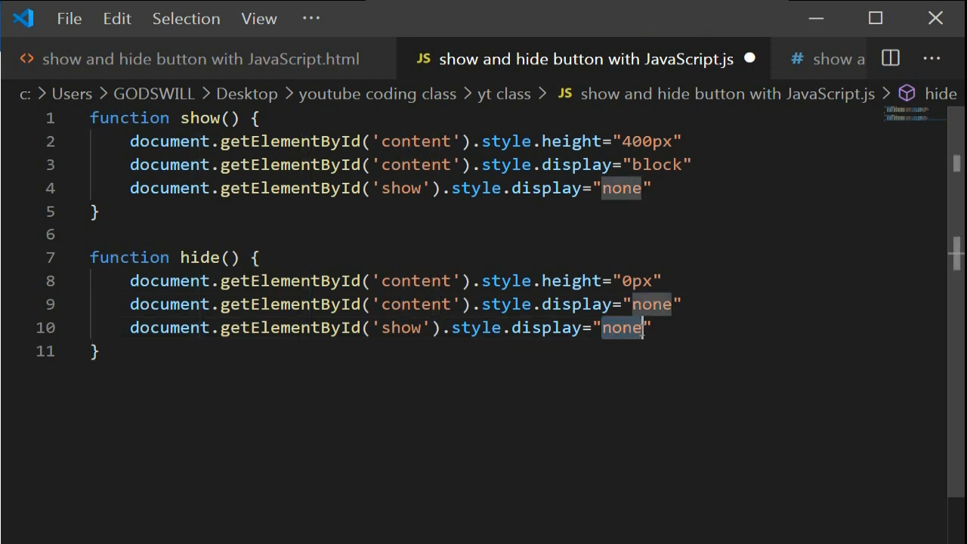
type("inli")
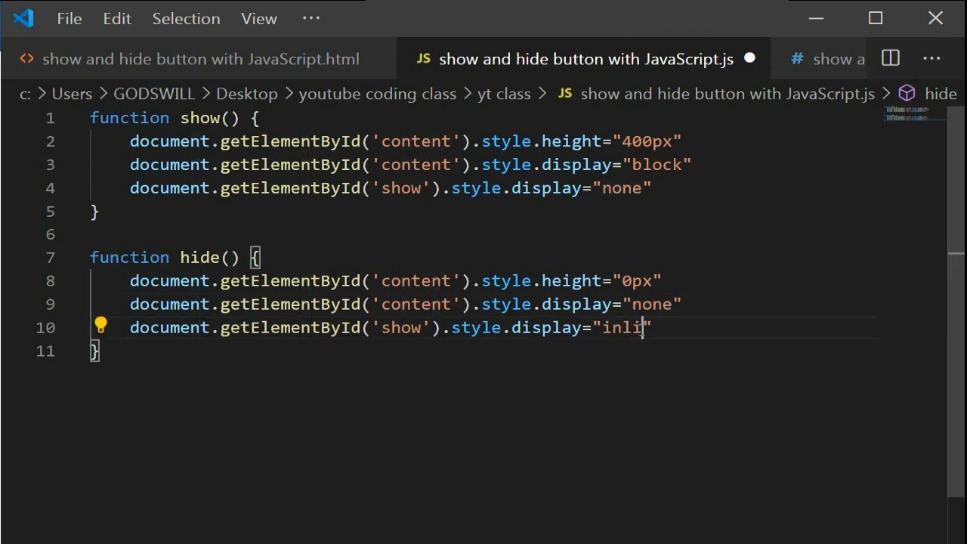
type("ne")
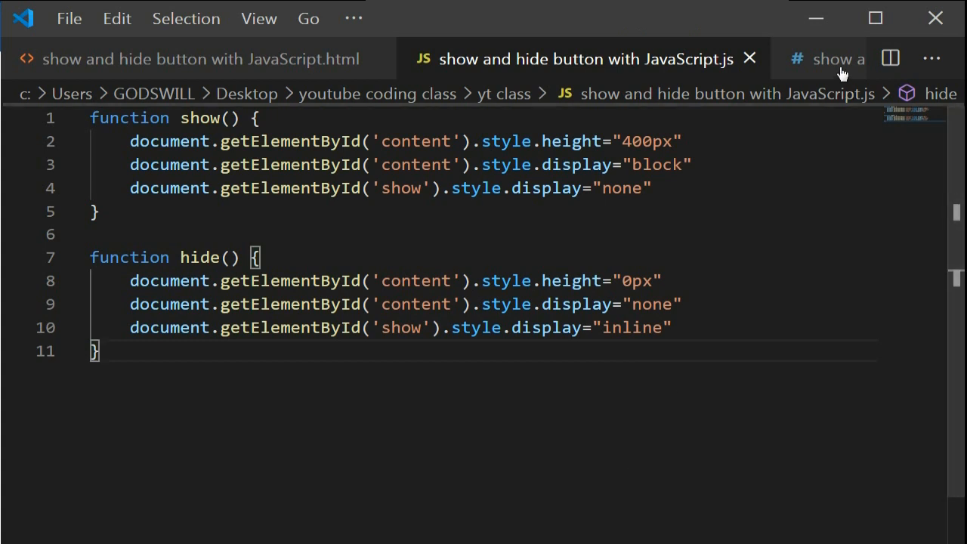
left_click(831, 59)
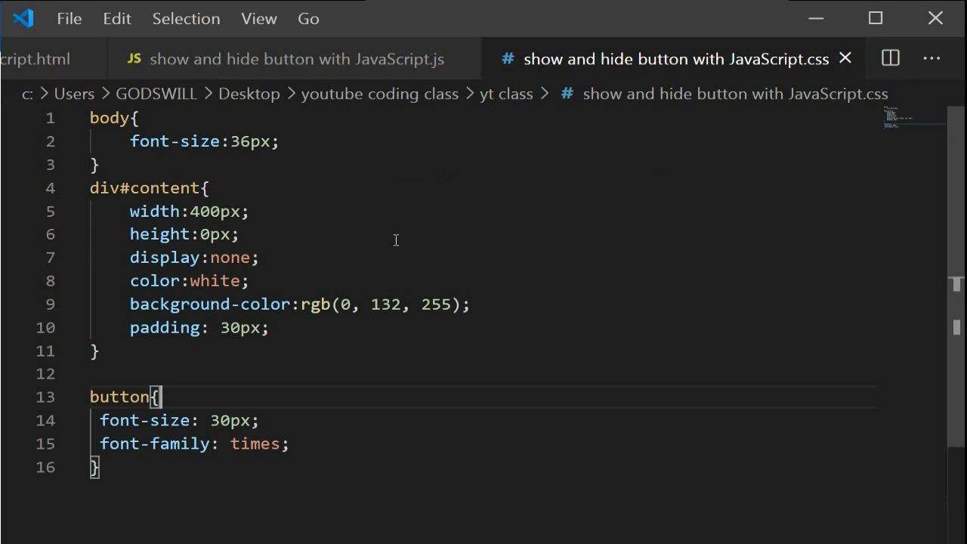
mouse_move(166, 174)
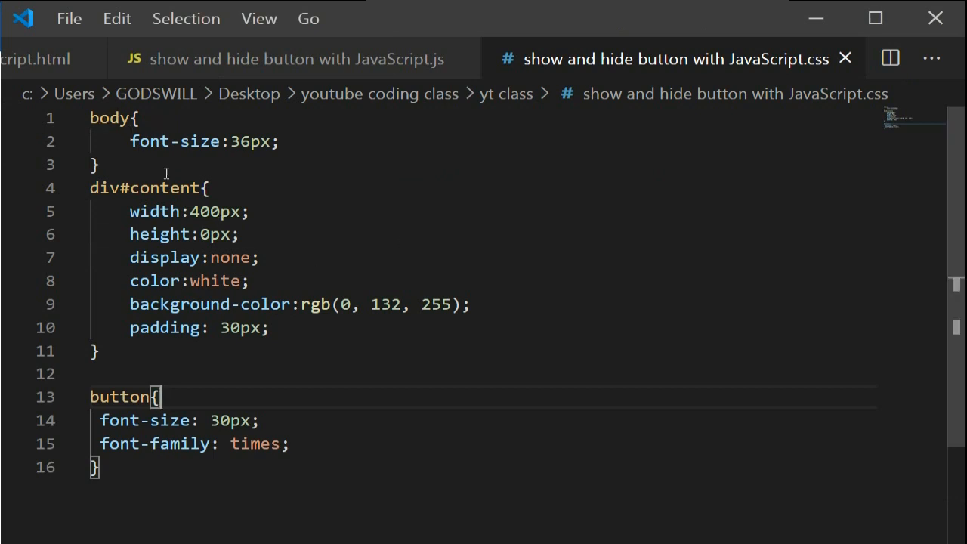
mouse_move(222, 383)
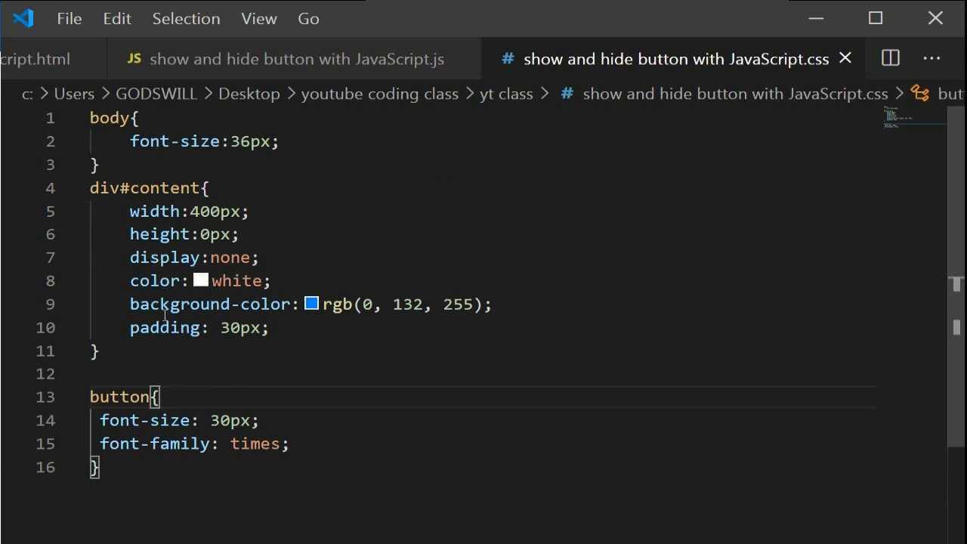
mouse_move(166, 326)
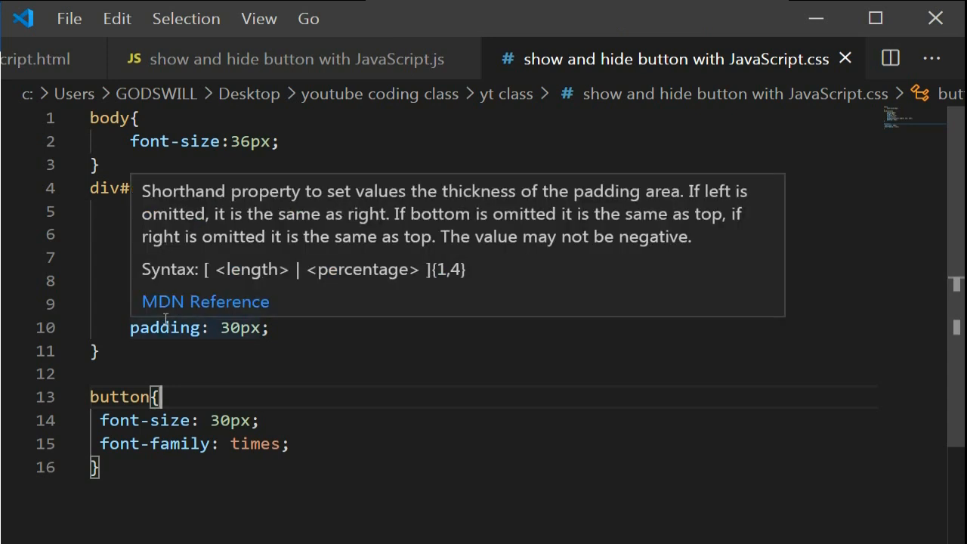
mouse_move(356, 60)
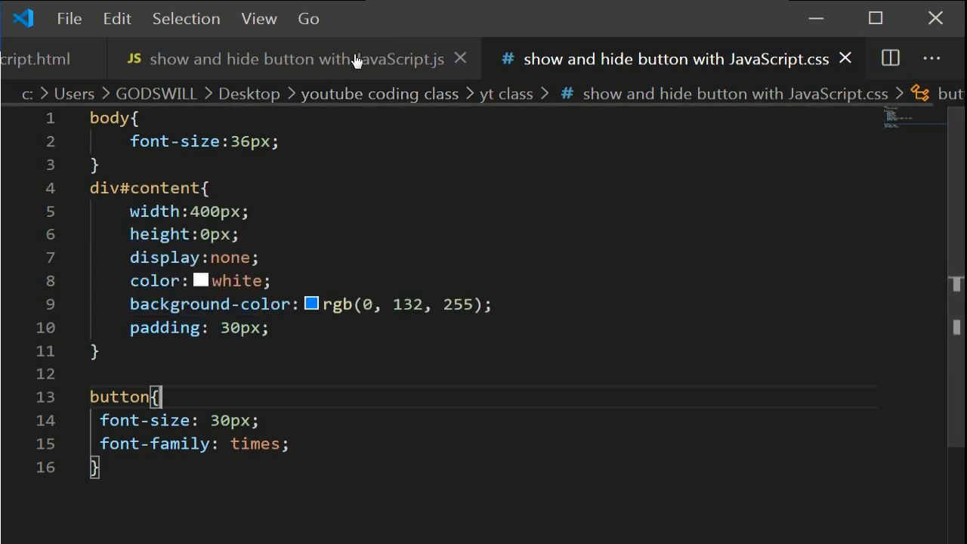
left_click(287, 59)
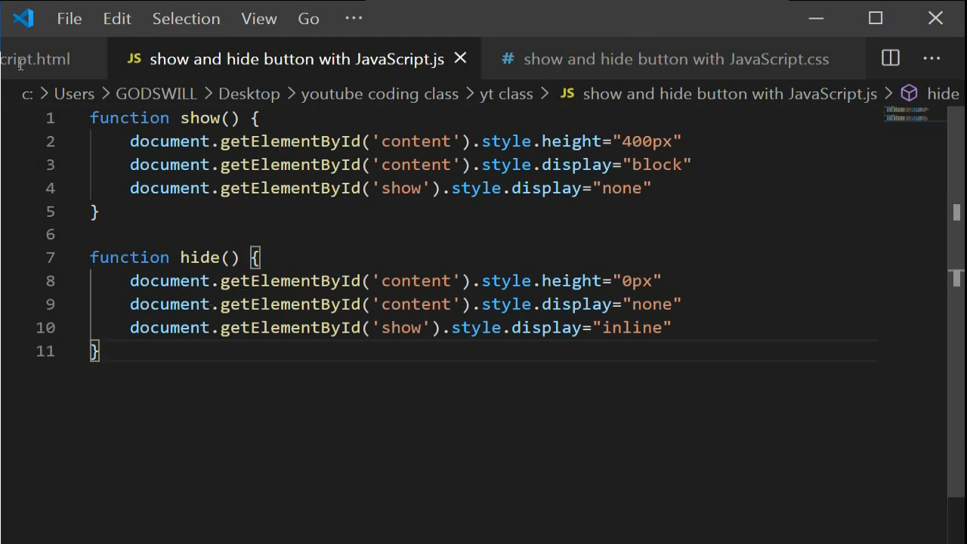
Open the HTML page in the browser and hide the content box with the Hide button
left_click(38, 59)
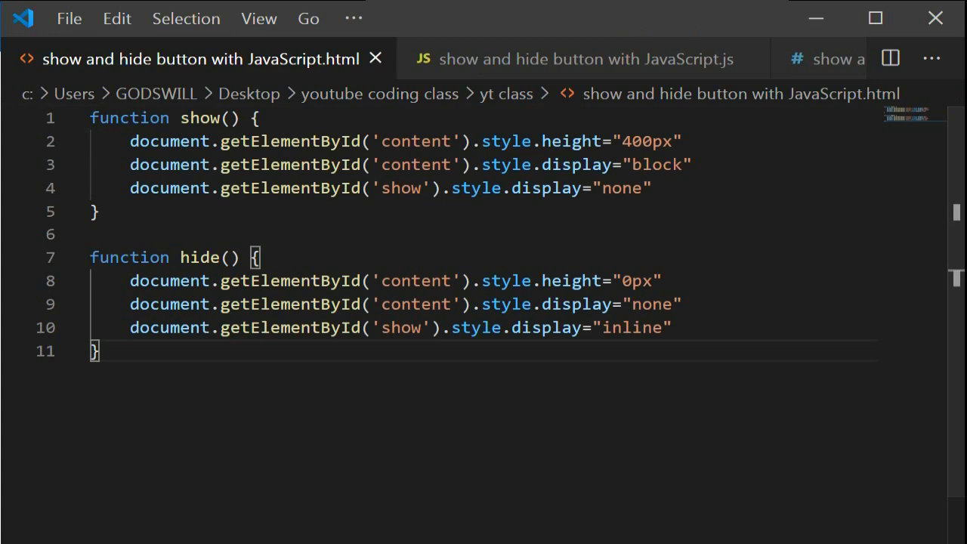
left_click(203, 59)
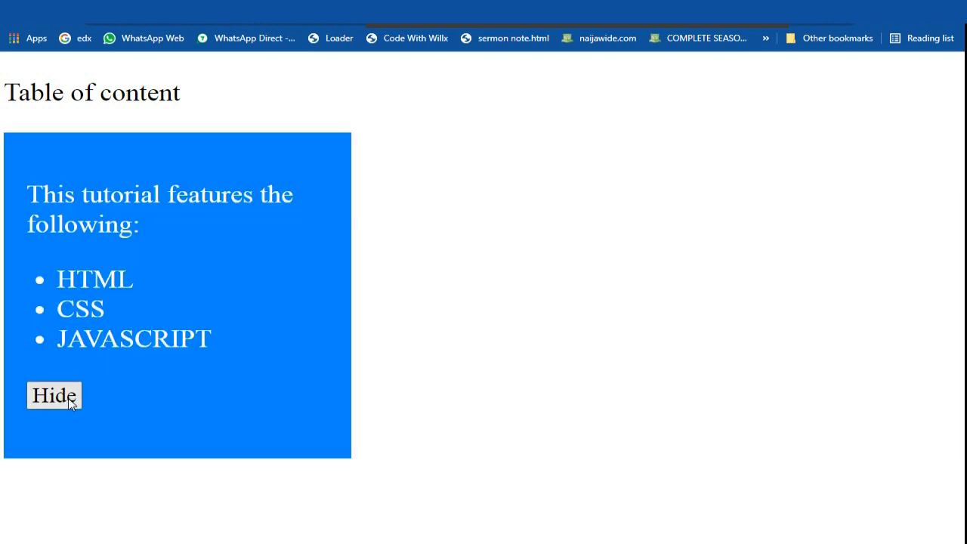
left_click(54, 396)
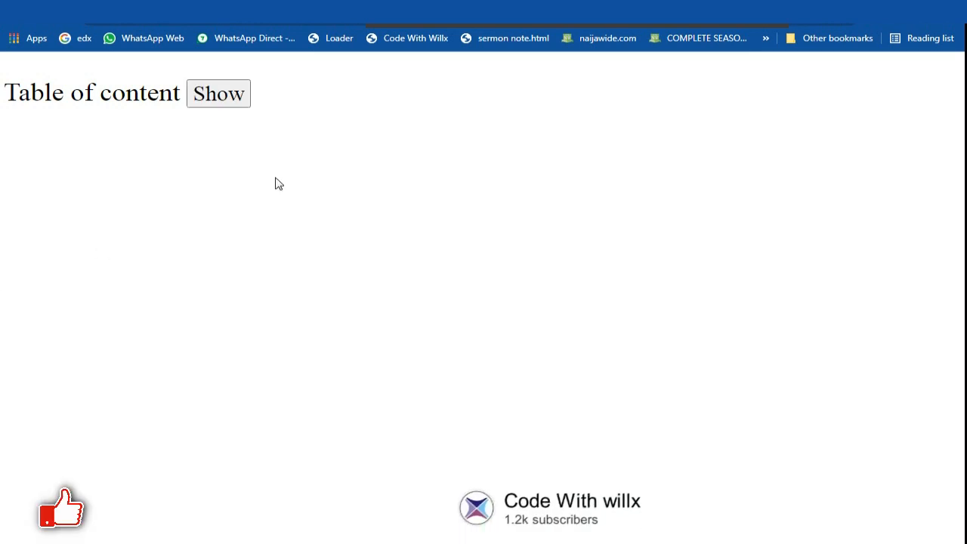